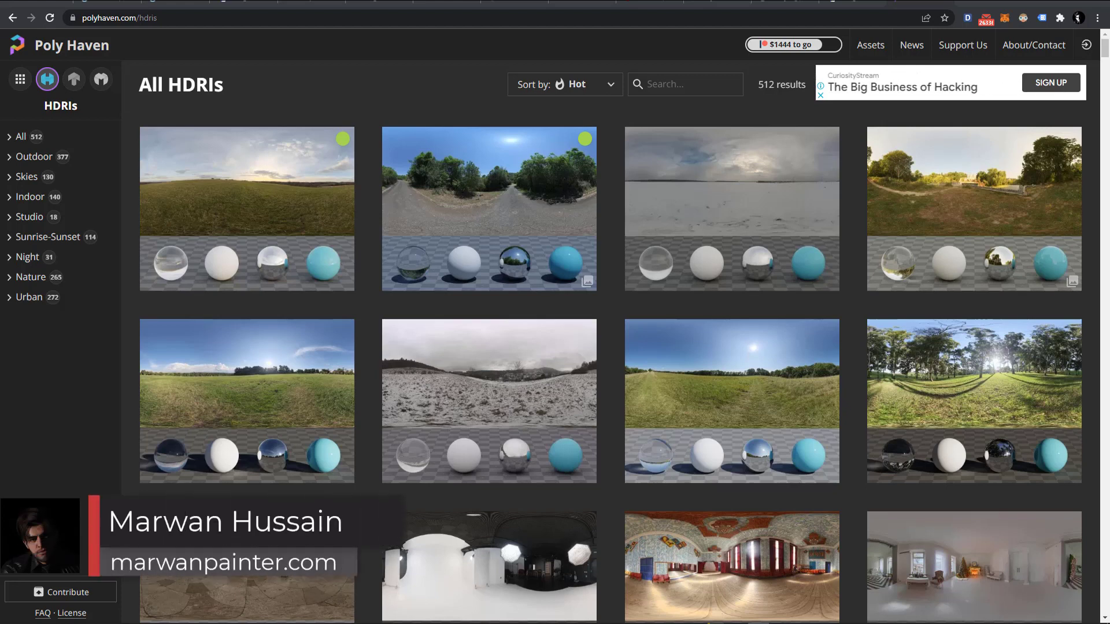
{"action": "mouse_move", "coordinate": [264, 230]}
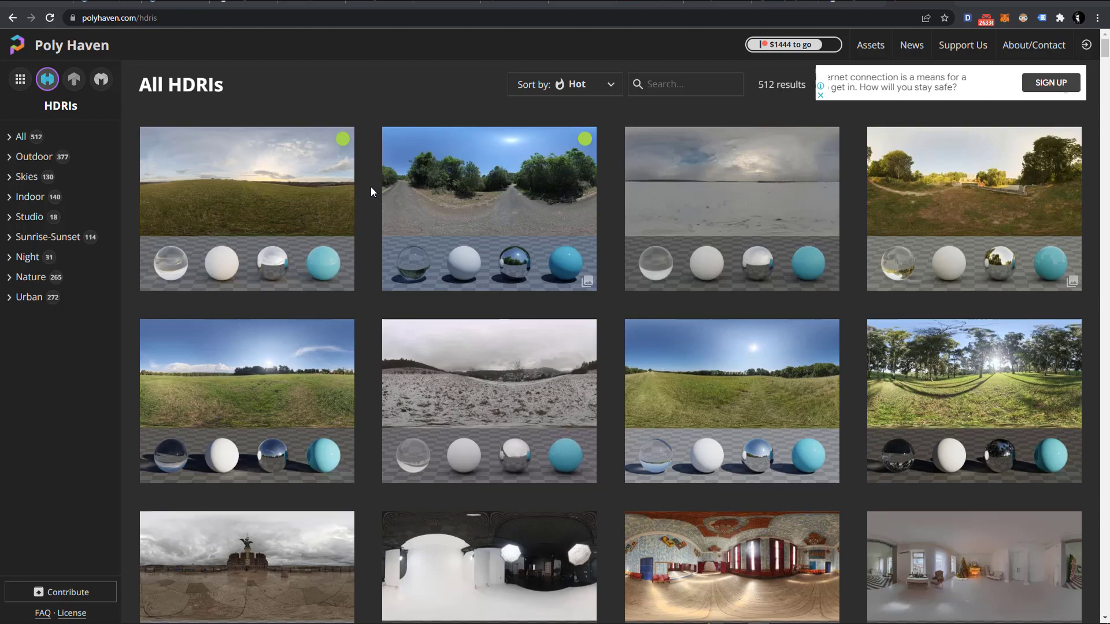
Scroll further down Poly Haven's HDRI gallery past the outdoor environments.
{"action": "scroll", "scroll_direction": "down", "scroll_amount": 3}
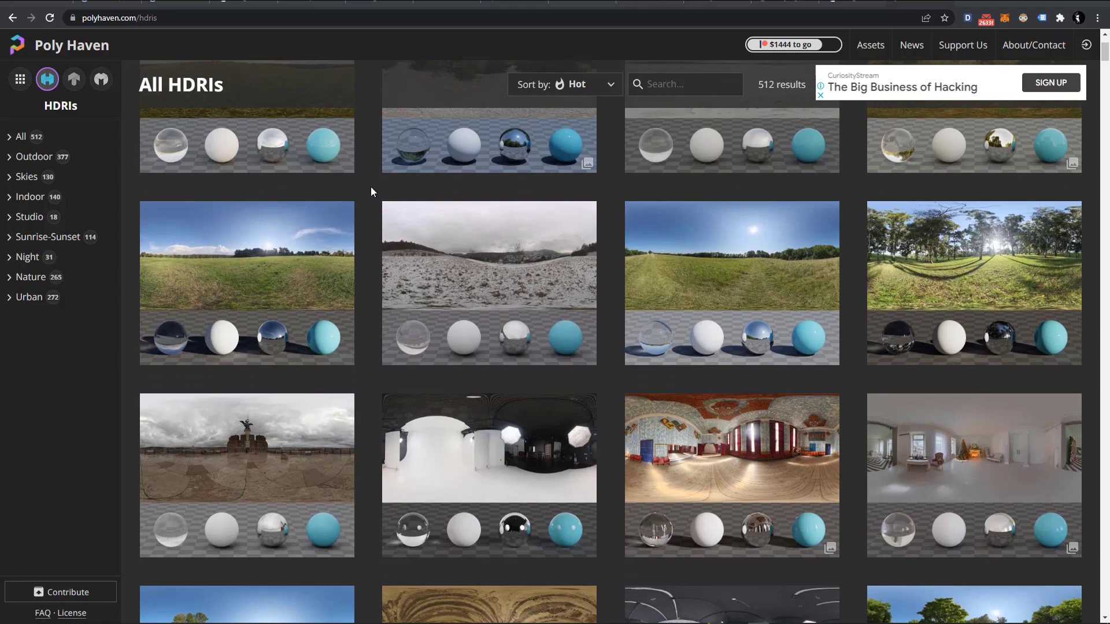
{"action": "mouse_move", "coordinate": [30, 298]}
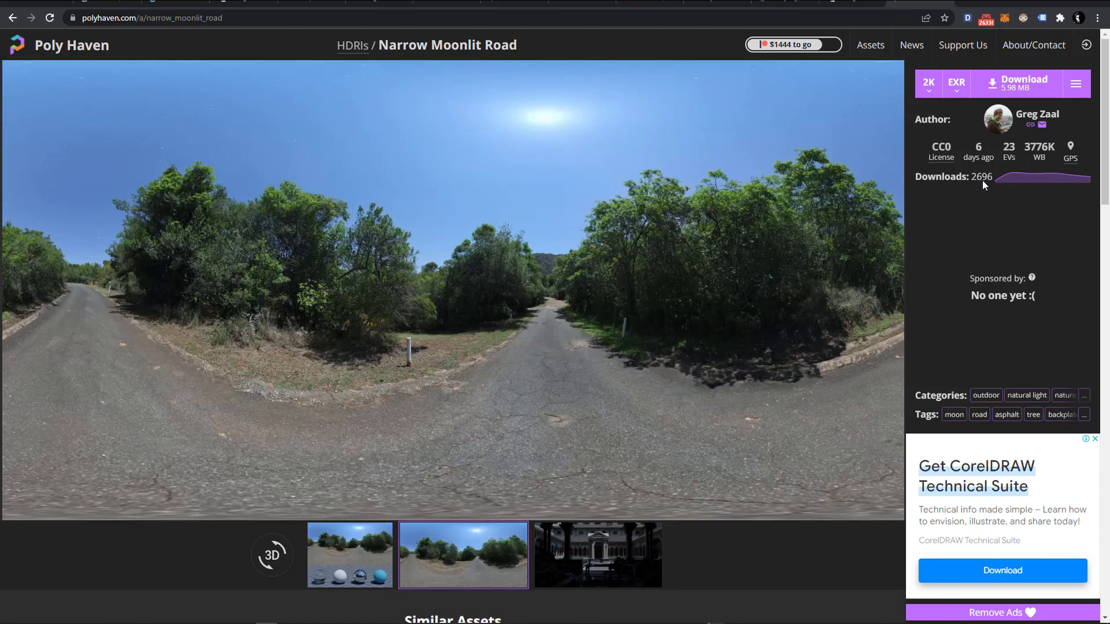
{"action": "mouse_move", "coordinate": [1076, 83]}
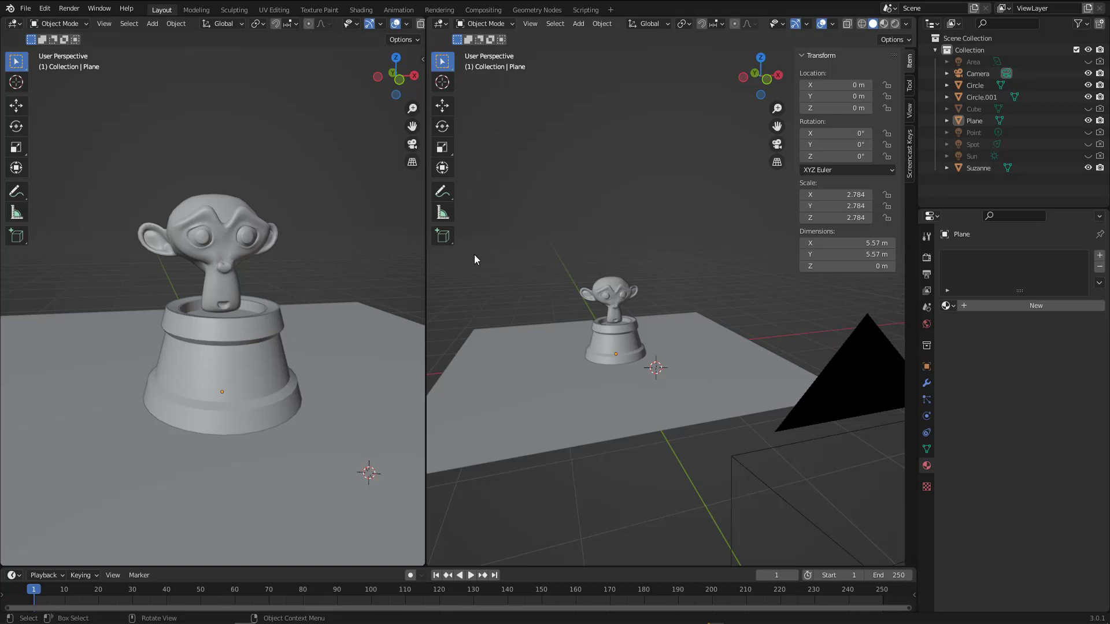
{"action": "mouse_move", "coordinate": [478, 260]}
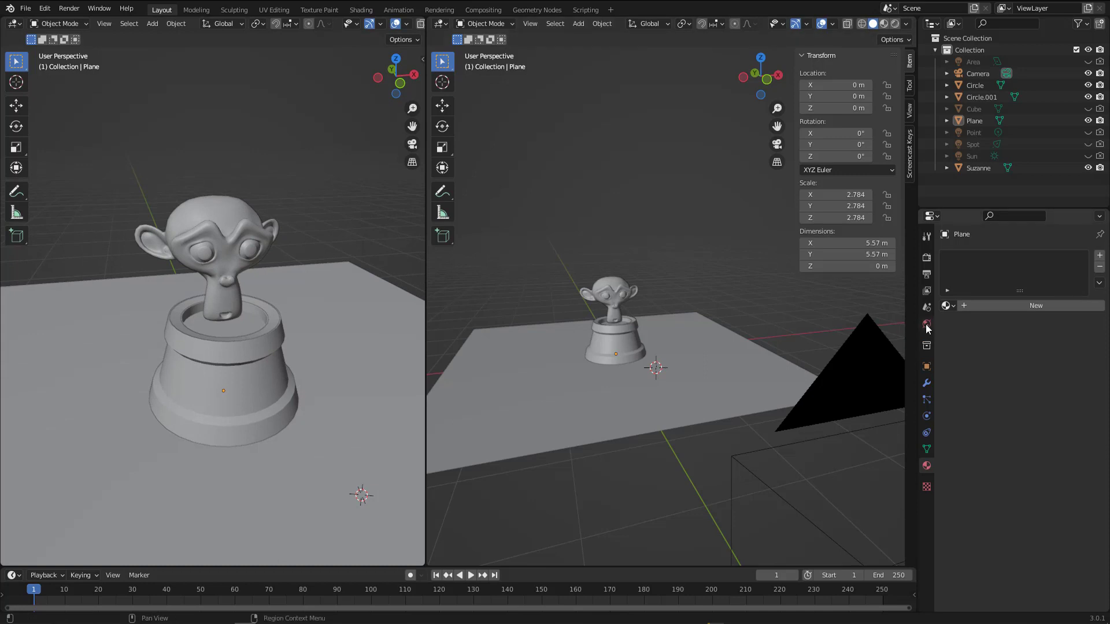
Drive the World background colour with an empty Environment Texture node.
{"action": "left_click", "coordinate": [926, 323]}
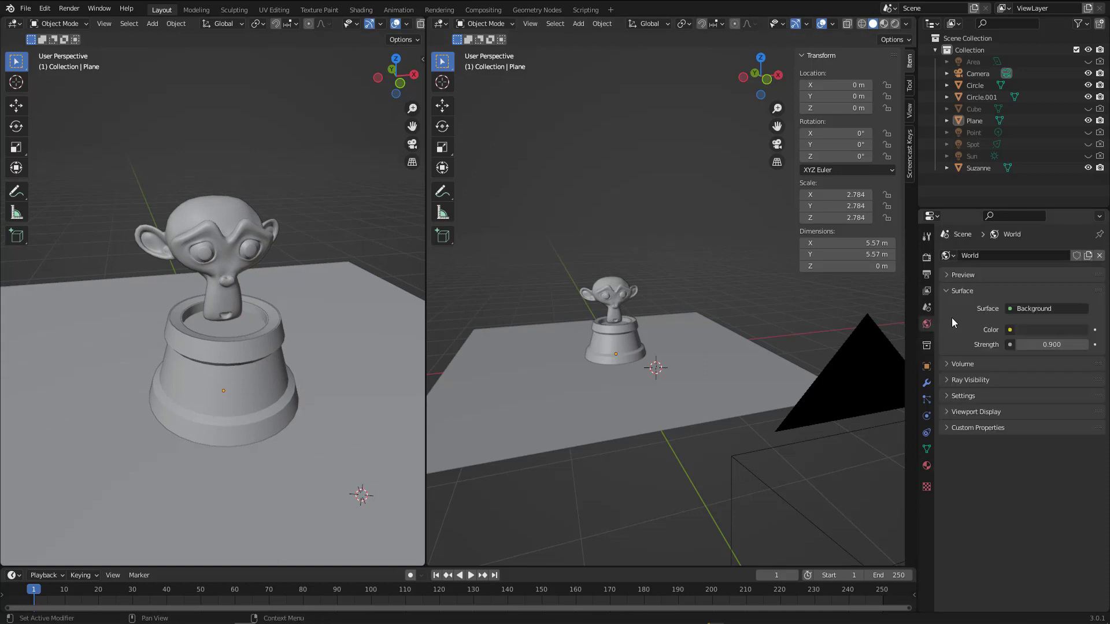
{"action": "left_click", "coordinate": [1009, 330]}
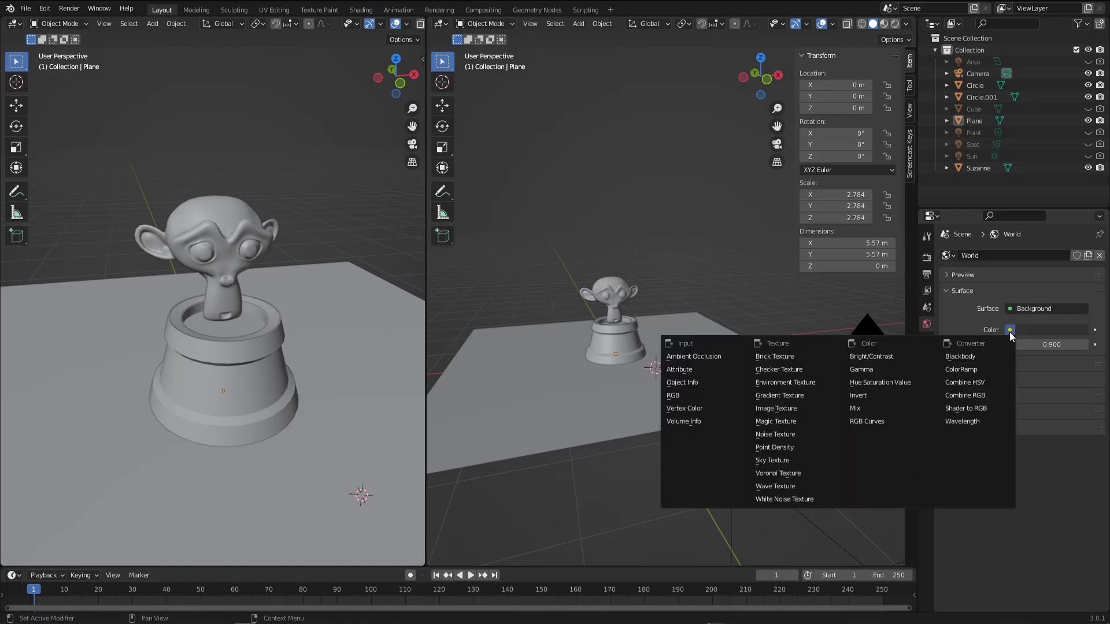
{"action": "mouse_move", "coordinate": [785, 383]}
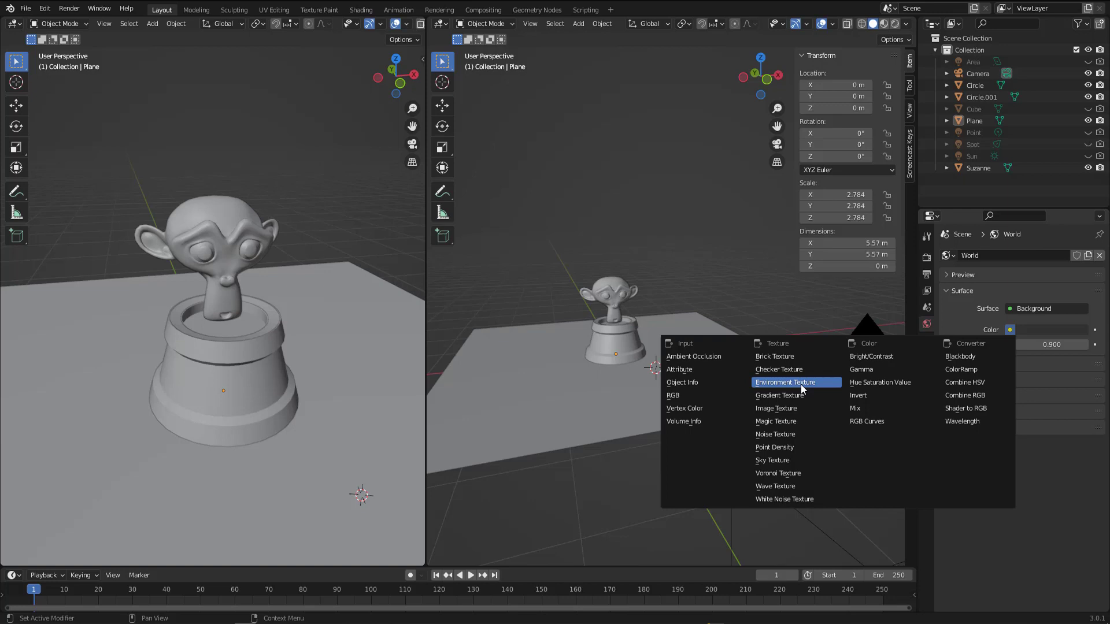
{"action": "mouse_move", "coordinate": [791, 384]}
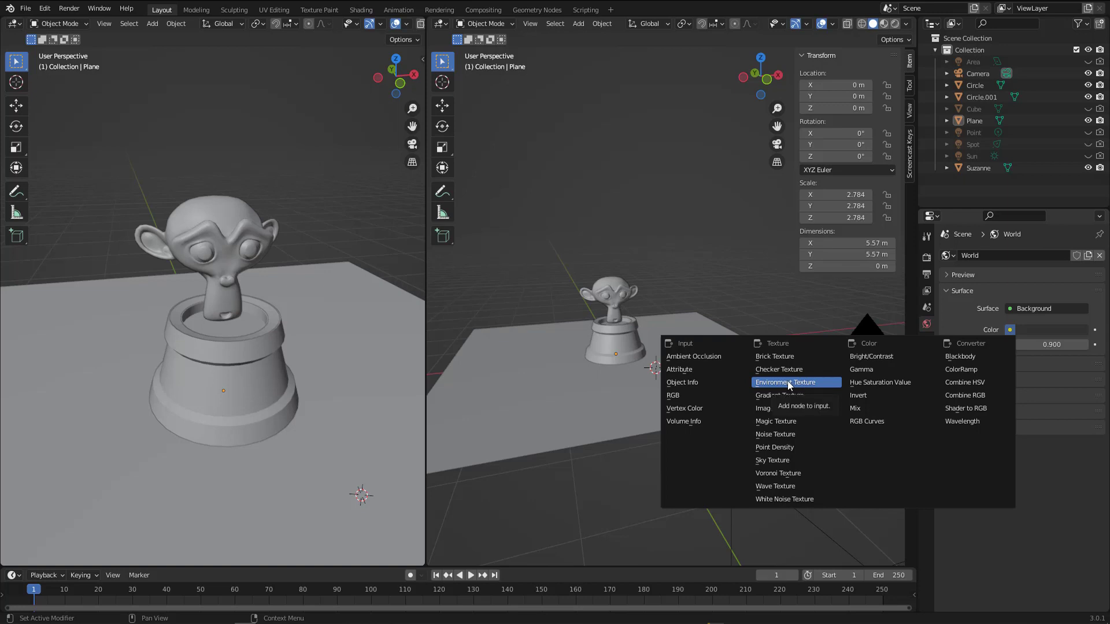
{"action": "left_click", "coordinate": [780, 383]}
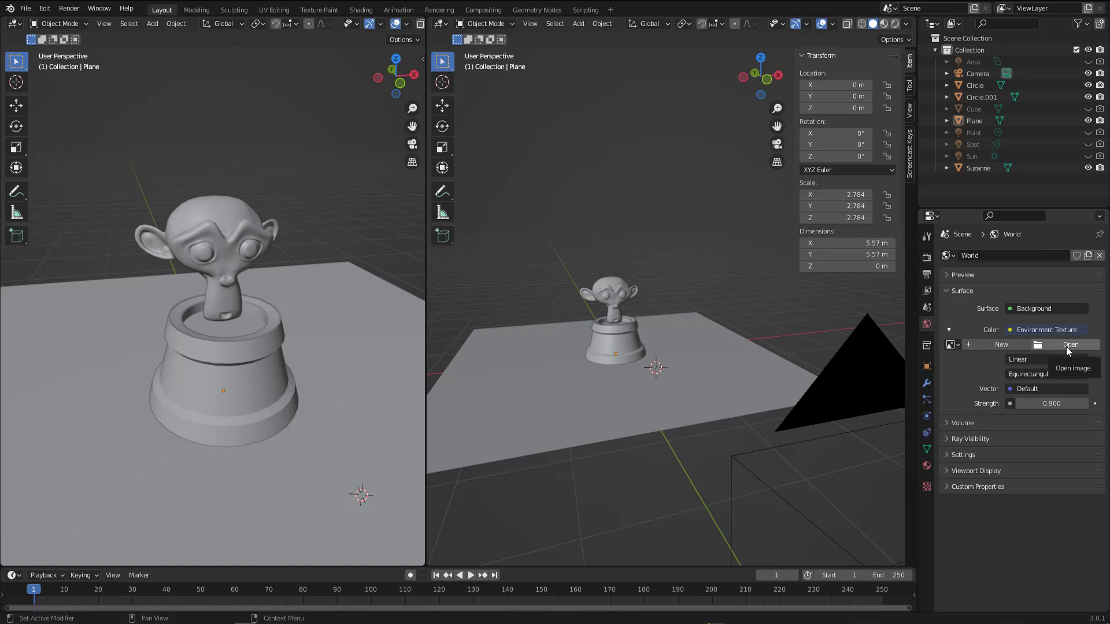
{"action": "mouse_move", "coordinate": [1067, 352]}
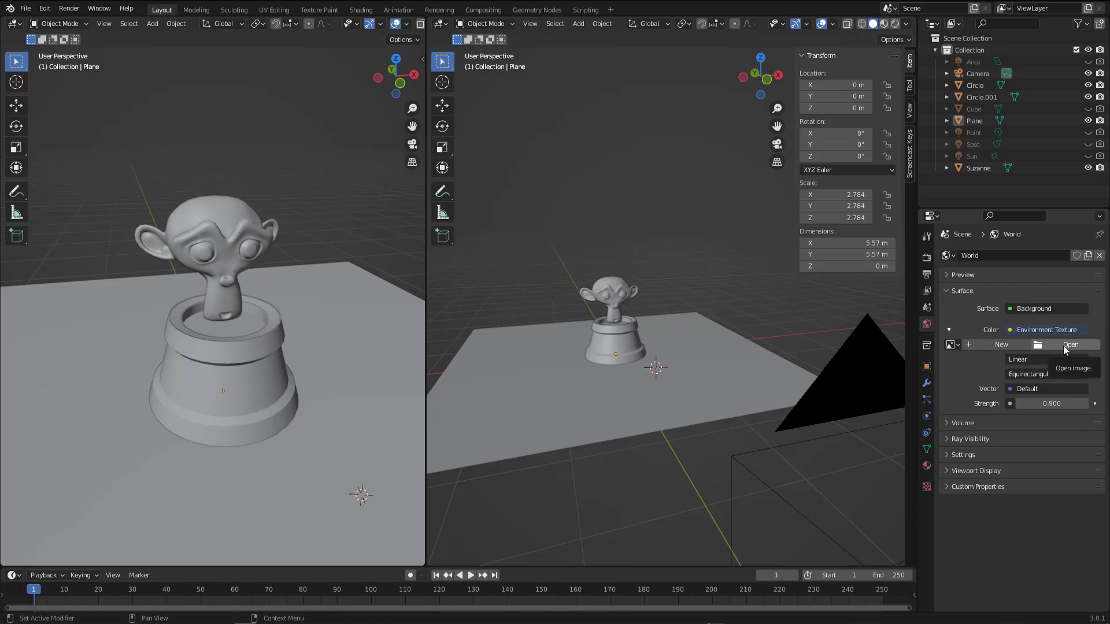
Load park_parking.jpg from the park_parking_2k folder as the environment image.
{"action": "left_click", "coordinate": [1071, 345]}
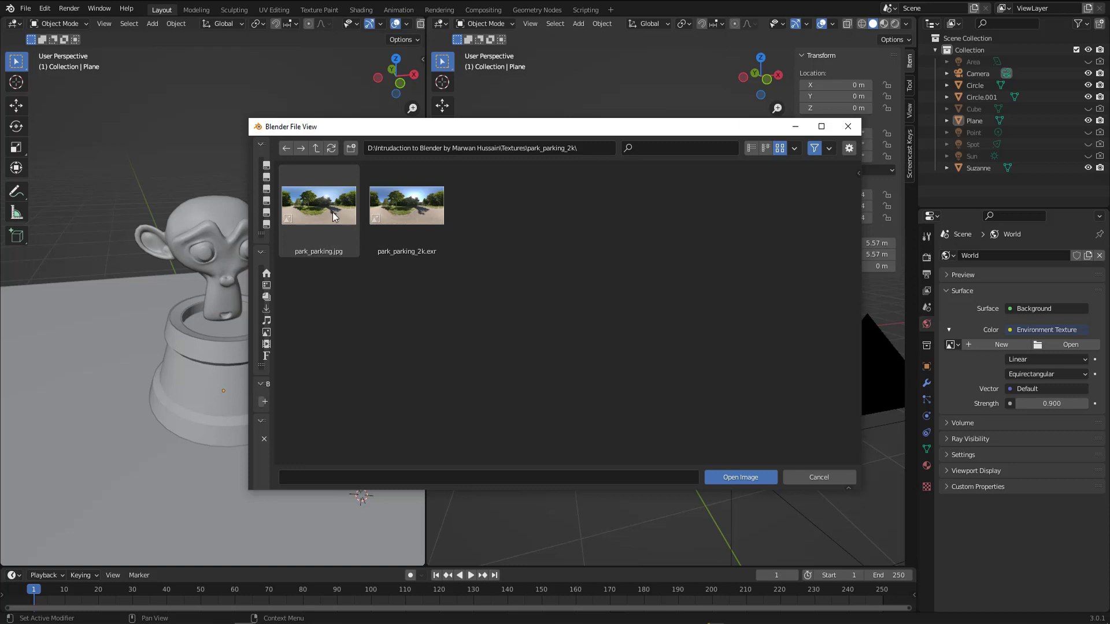
{"action": "left_click", "coordinate": [406, 206]}
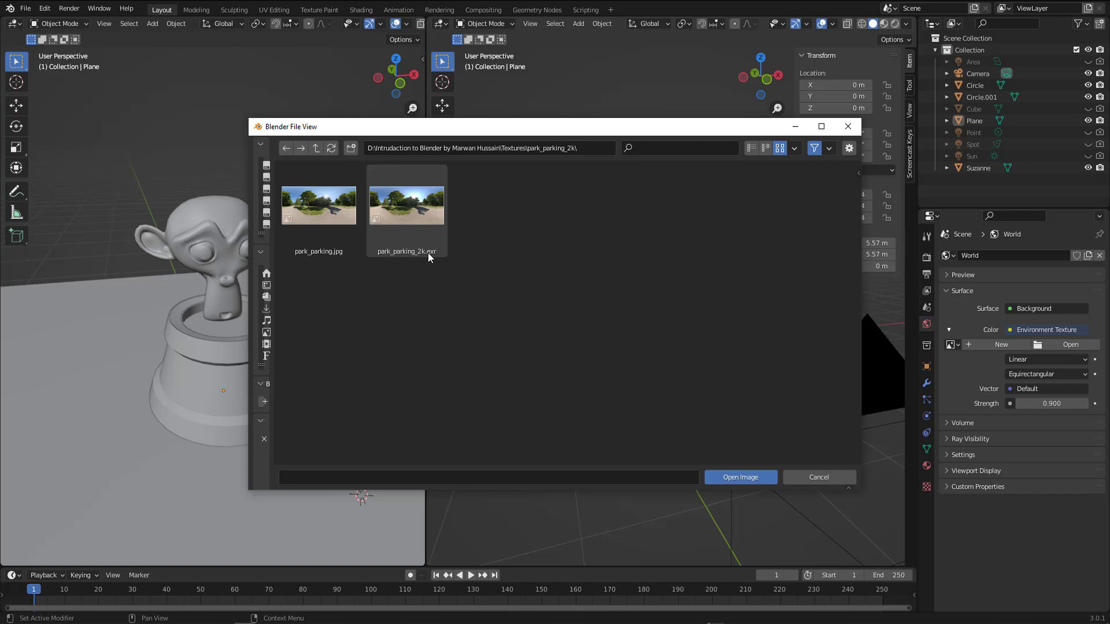
{"action": "mouse_move", "coordinate": [398, 247]}
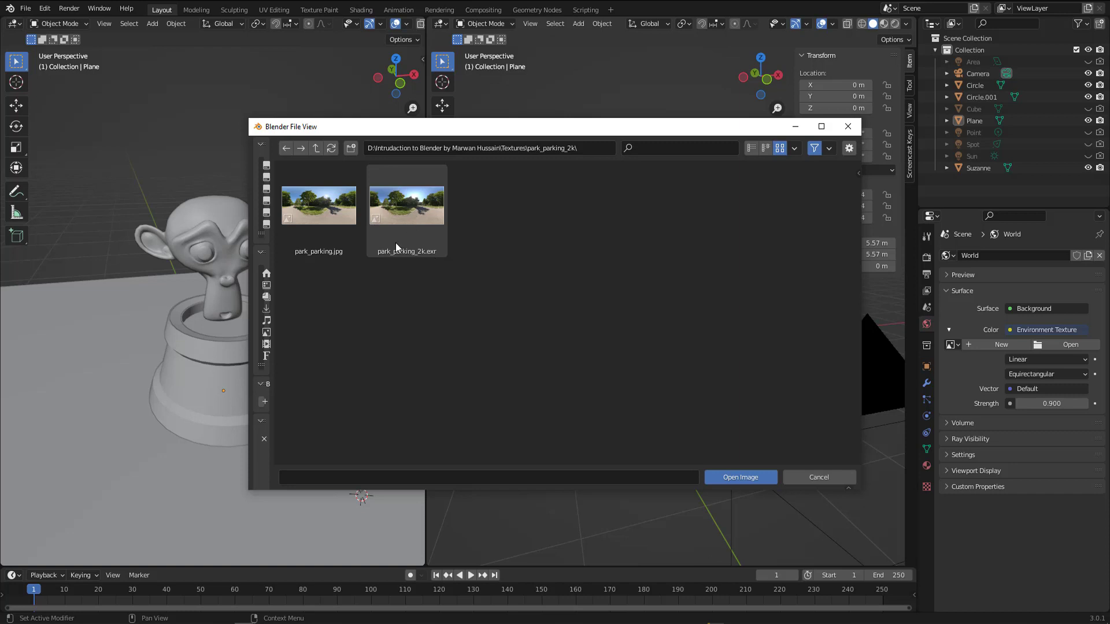
{"action": "left_click", "coordinate": [319, 206]}
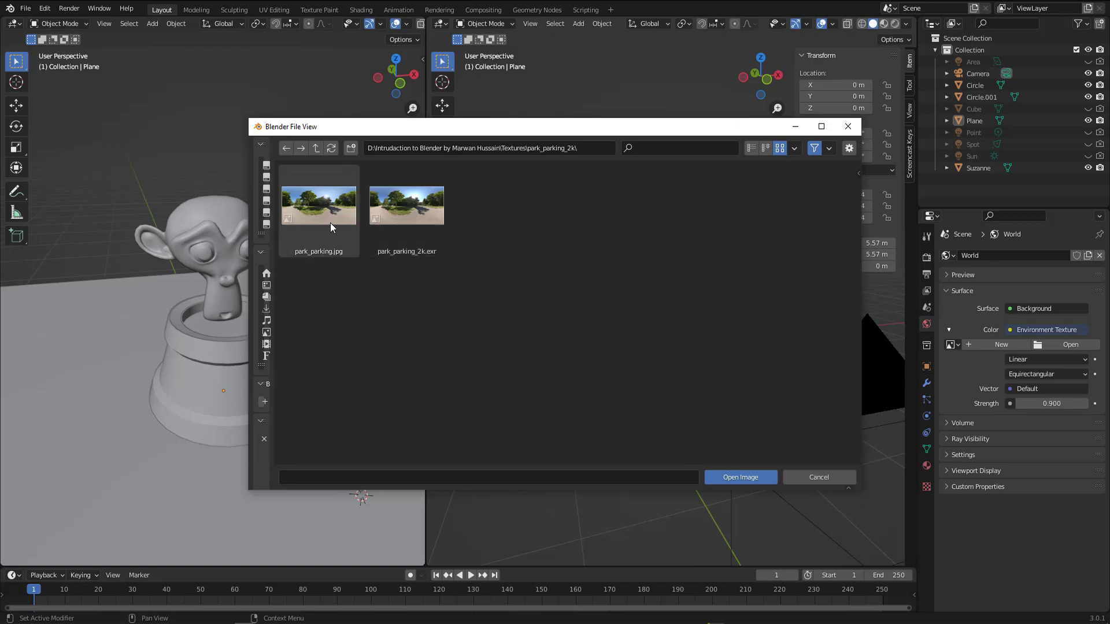
{"action": "left_click", "coordinate": [319, 206]}
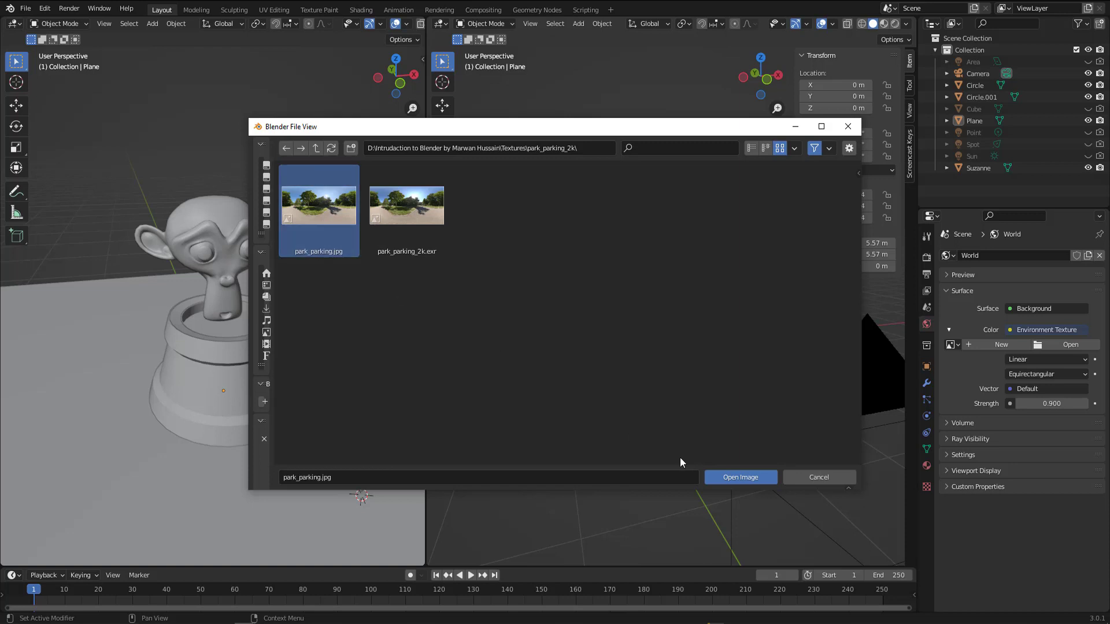
{"action": "left_click", "coordinate": [739, 476]}
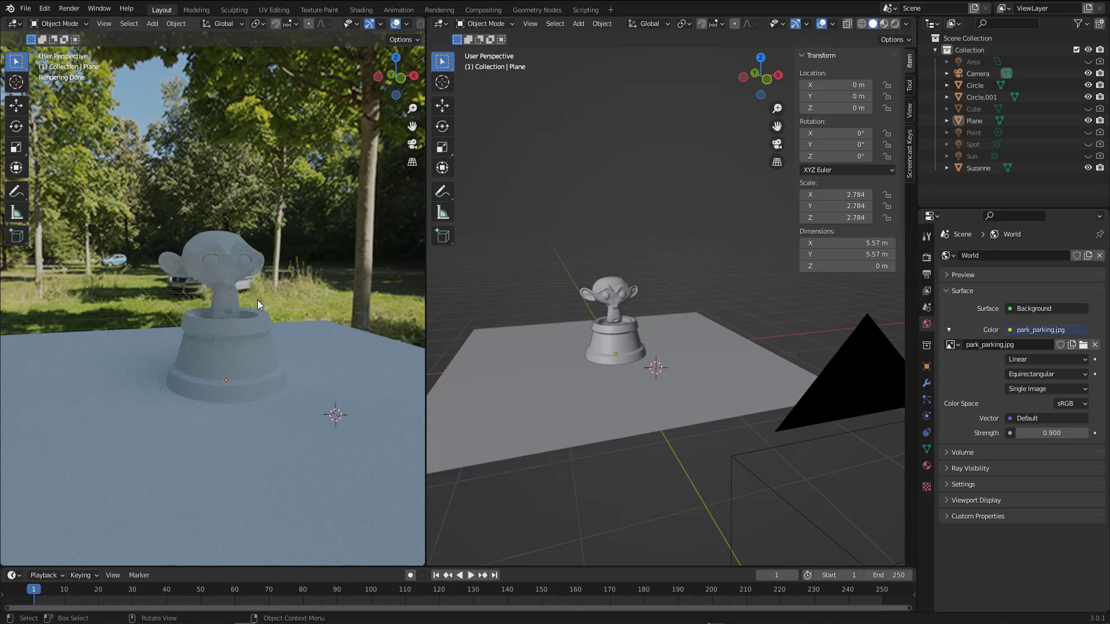
{"action": "mouse_move", "coordinate": [983, 389]}
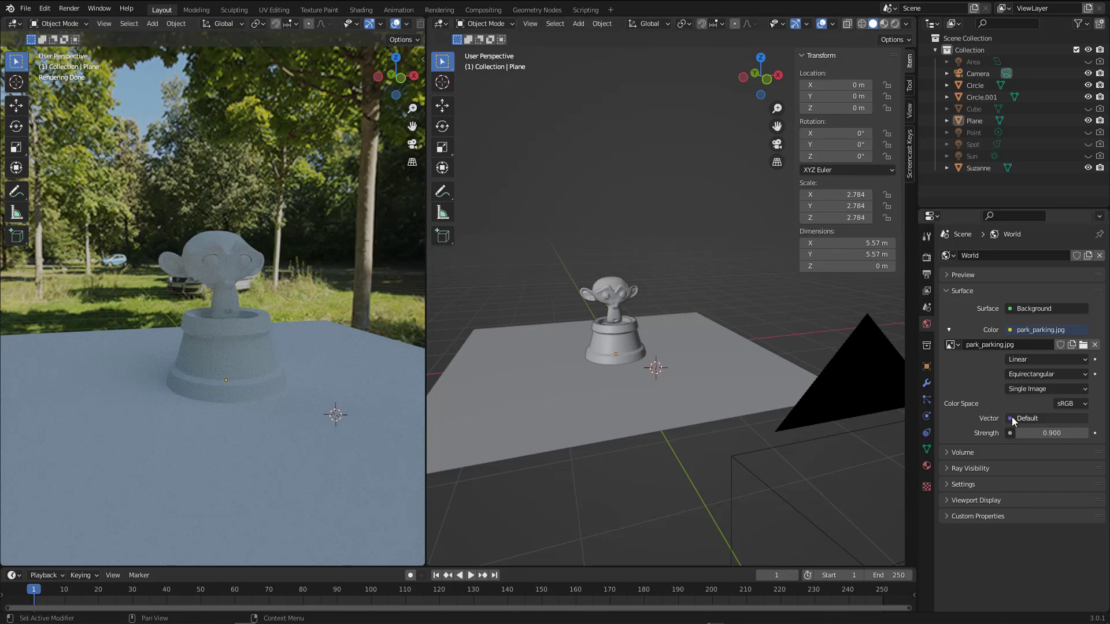
Feed the Environment Texture's Vector input from a new Mapping node.
{"action": "left_click", "coordinate": [1045, 419]}
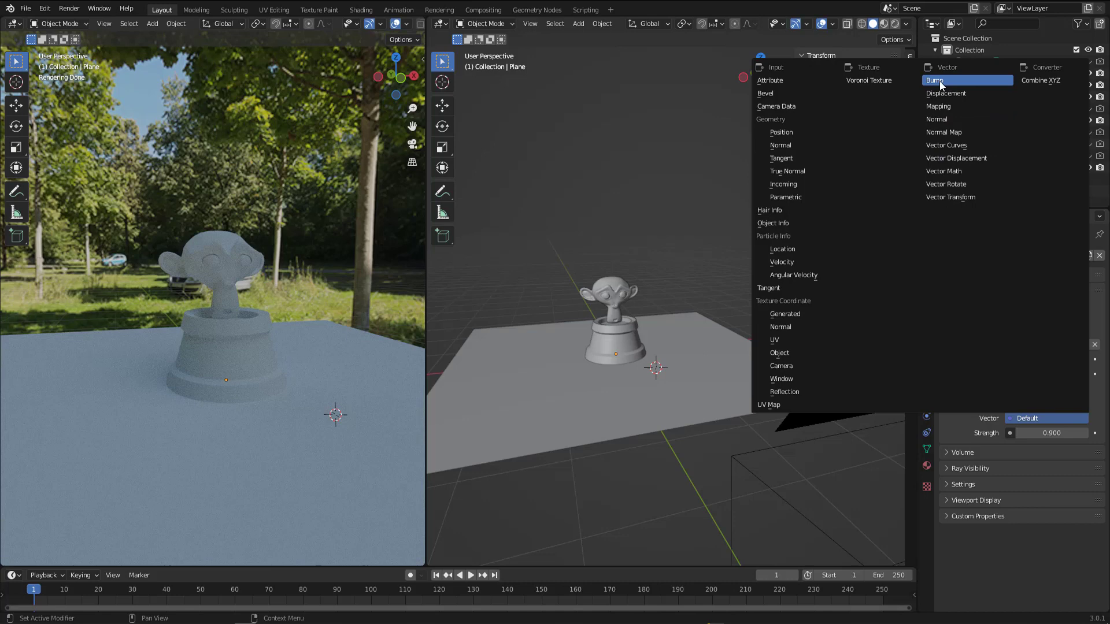
{"action": "mouse_move", "coordinate": [959, 119]}
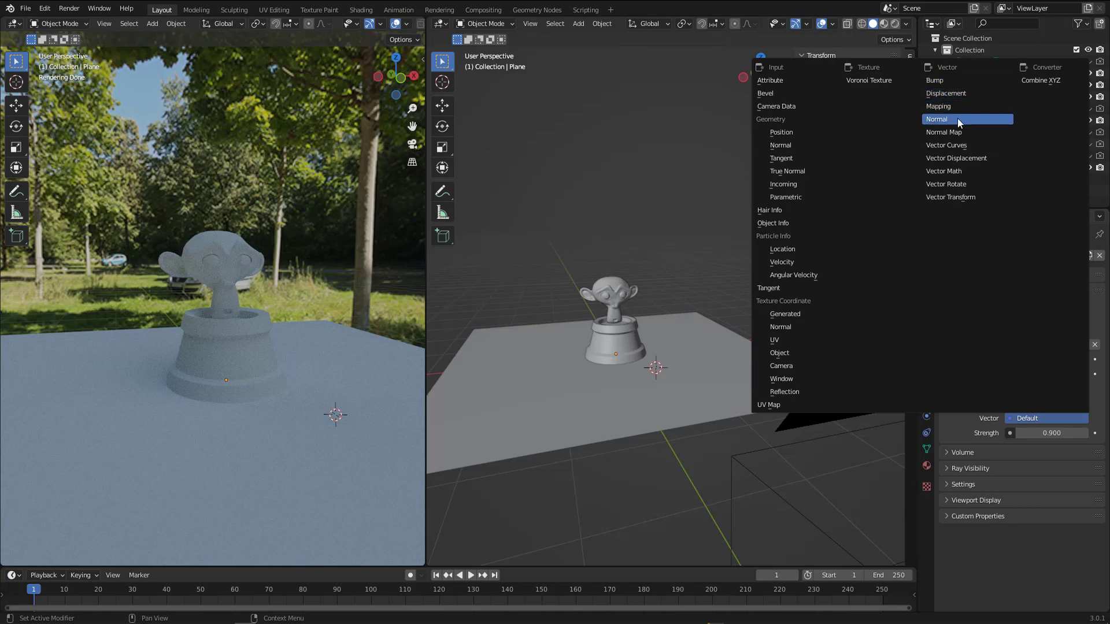
{"action": "mouse_move", "coordinate": [957, 107]}
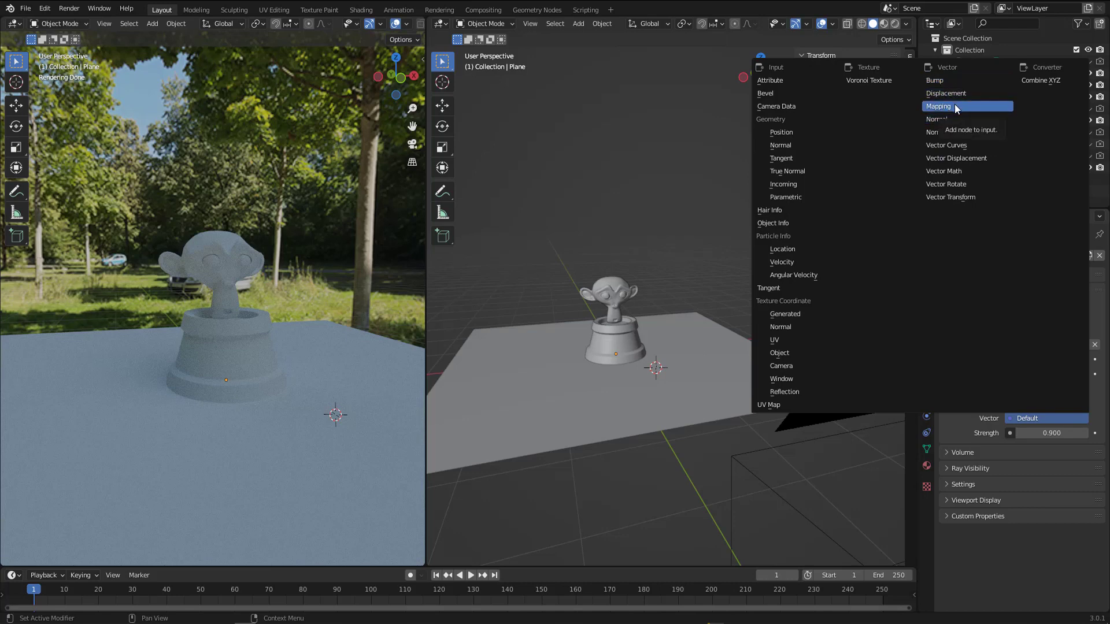
{"action": "left_click", "coordinate": [938, 106]}
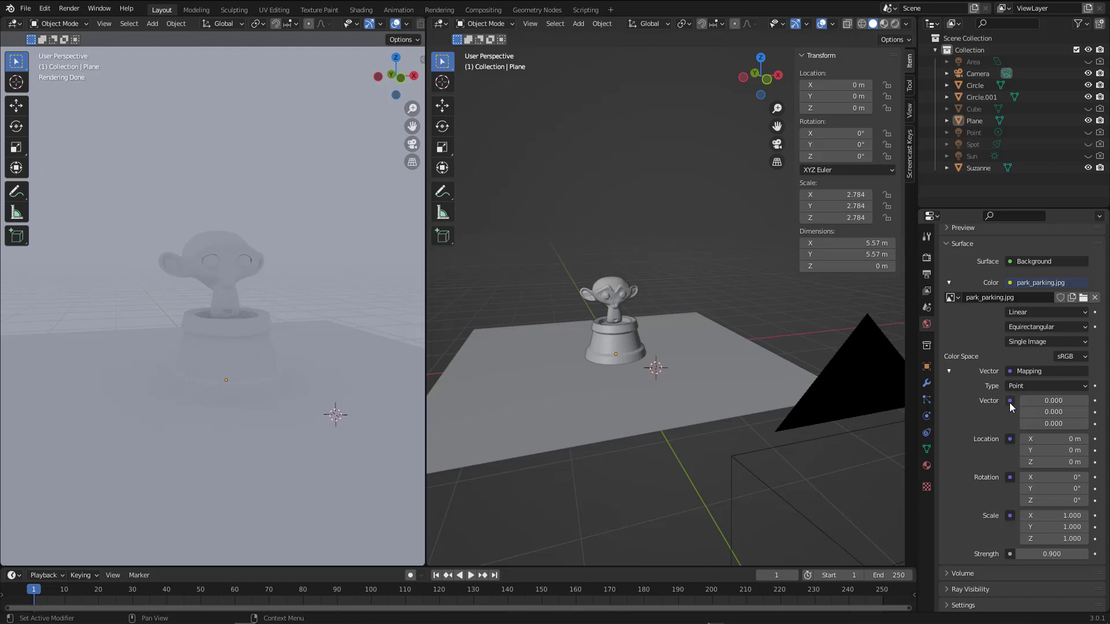
{"action": "left_click", "coordinate": [1011, 401]}
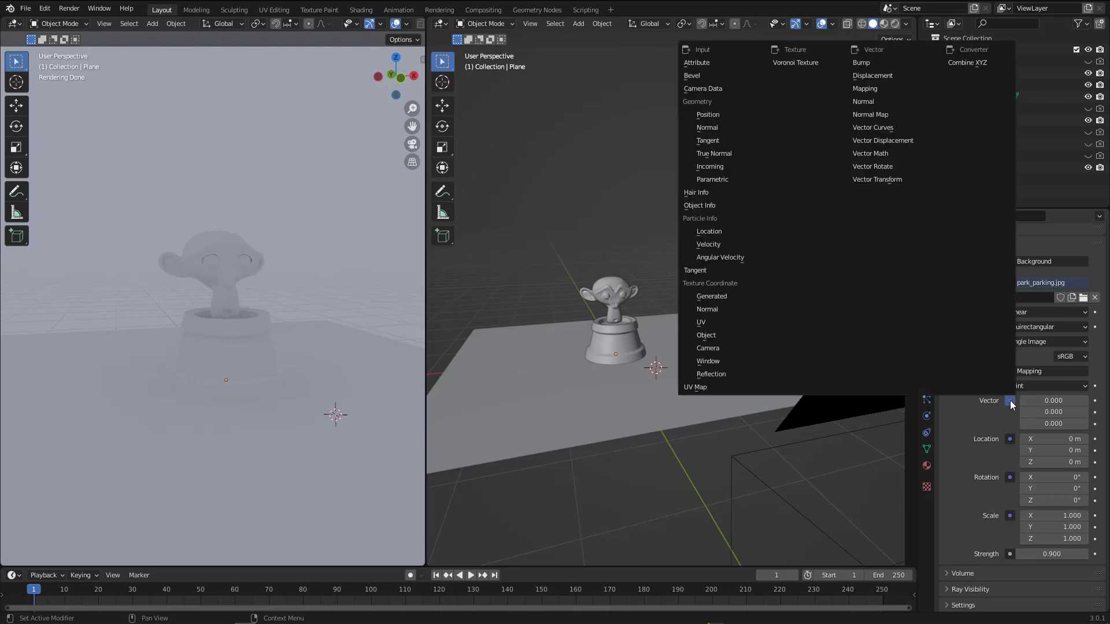
{"action": "mouse_move", "coordinate": [711, 296]}
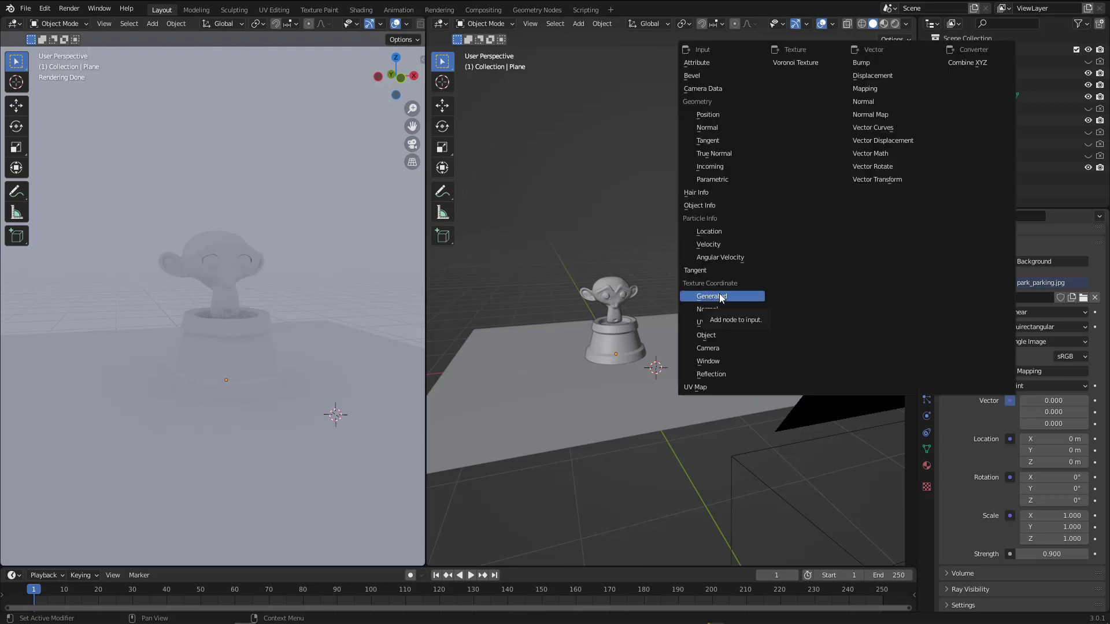
{"action": "left_click", "coordinate": [710, 296]}
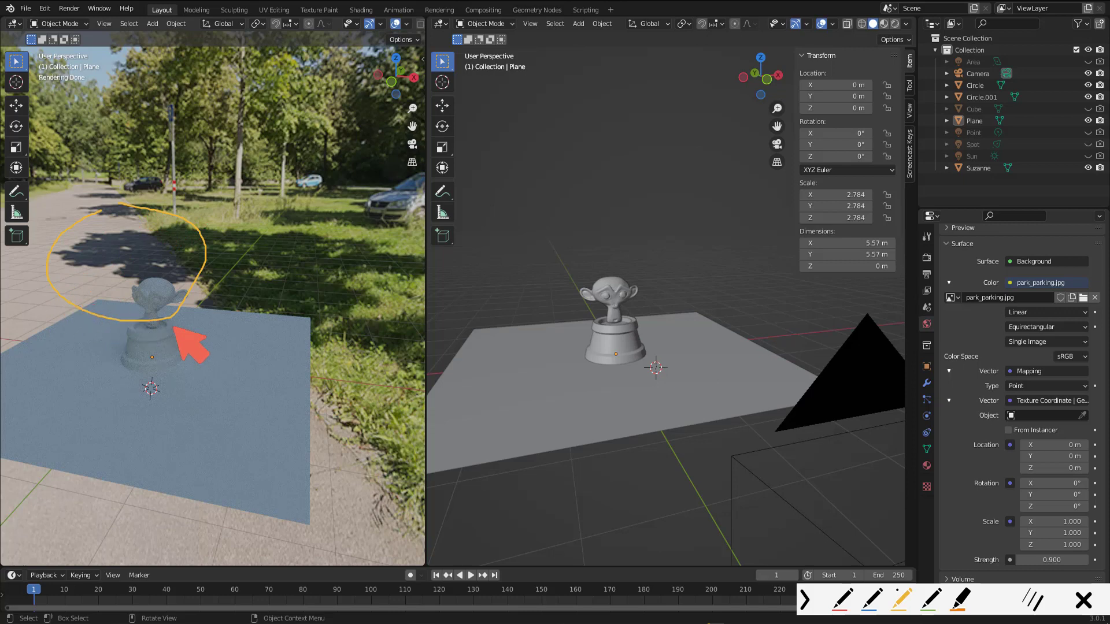
{"action": "mouse_move", "coordinate": [220, 365]}
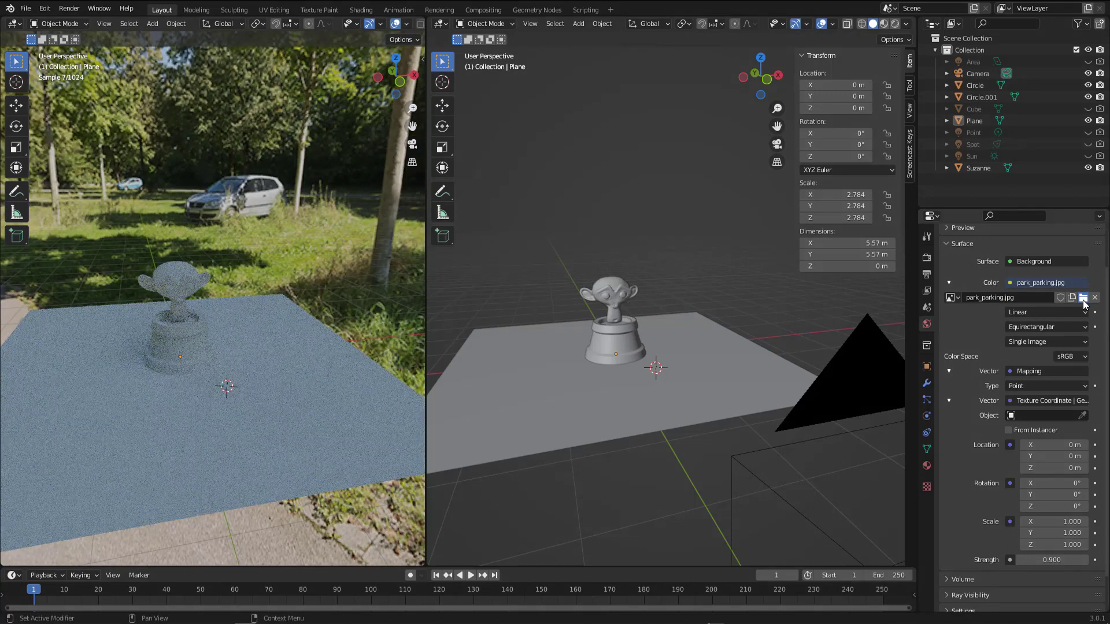
{"action": "left_click", "coordinate": [1084, 297]}
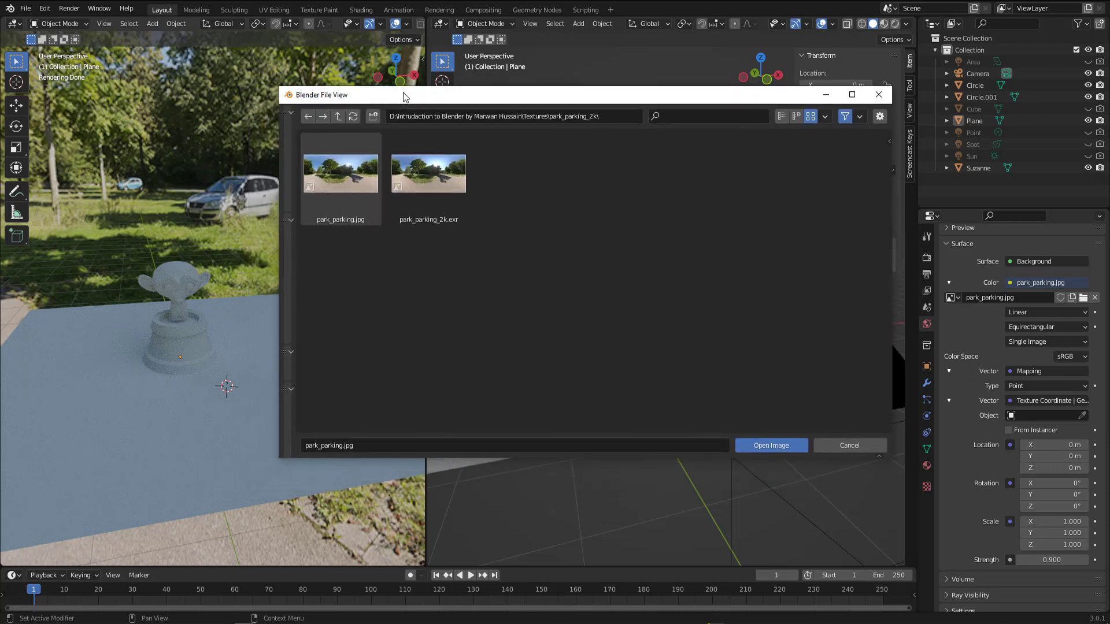
{"action": "left_click_drag", "start_coordinate": [404, 96], "coordinate": [424, 65]}
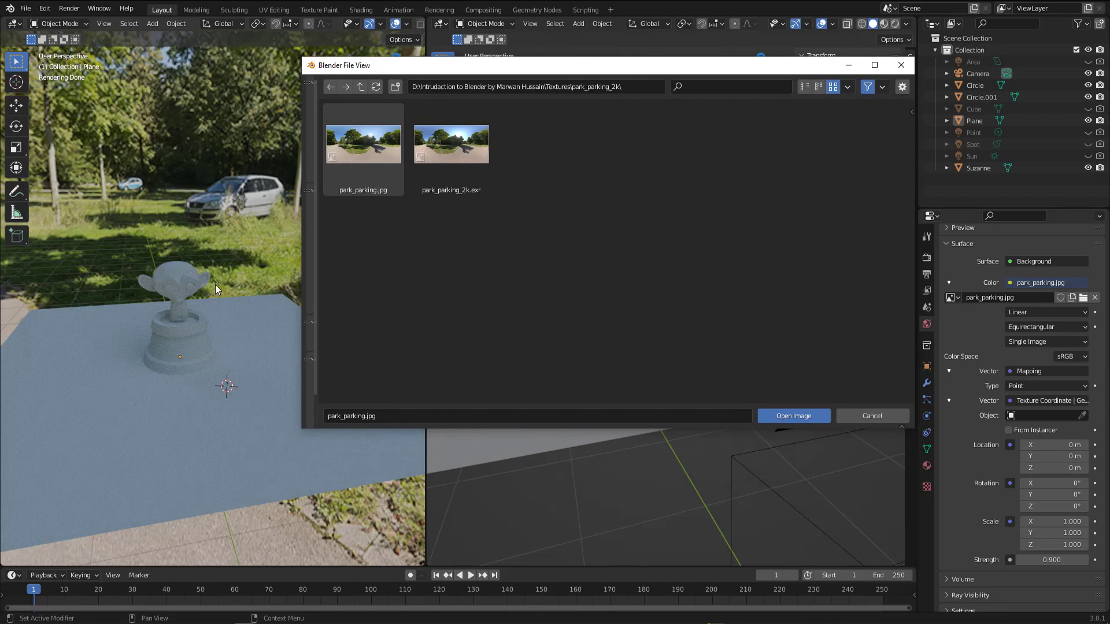
{"action": "mouse_move", "coordinate": [200, 304]}
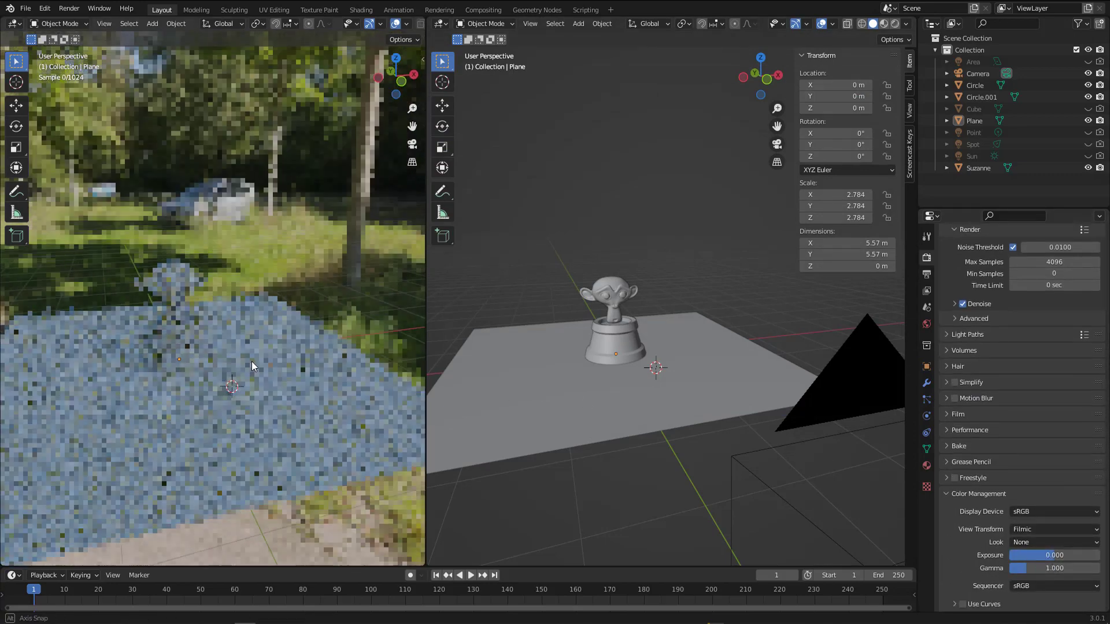
{"action": "left_click_drag", "start_coordinate": [1027, 555], "coordinate": [1058, 555]}
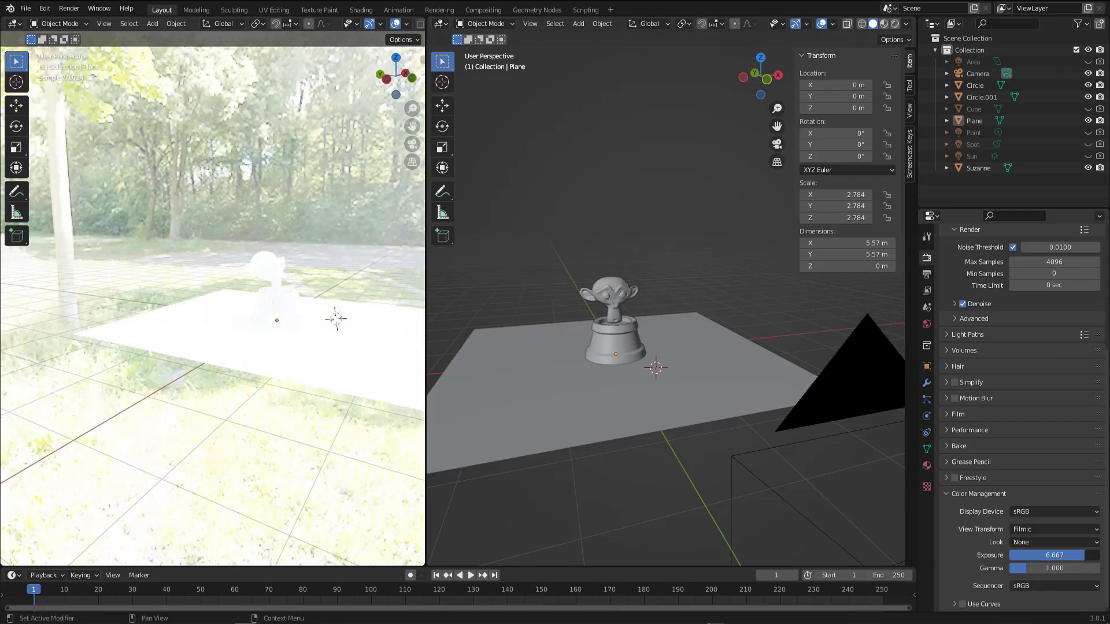
{"action": "left_click_drag", "start_coordinate": [1054, 555], "coordinate": [1018, 555]}
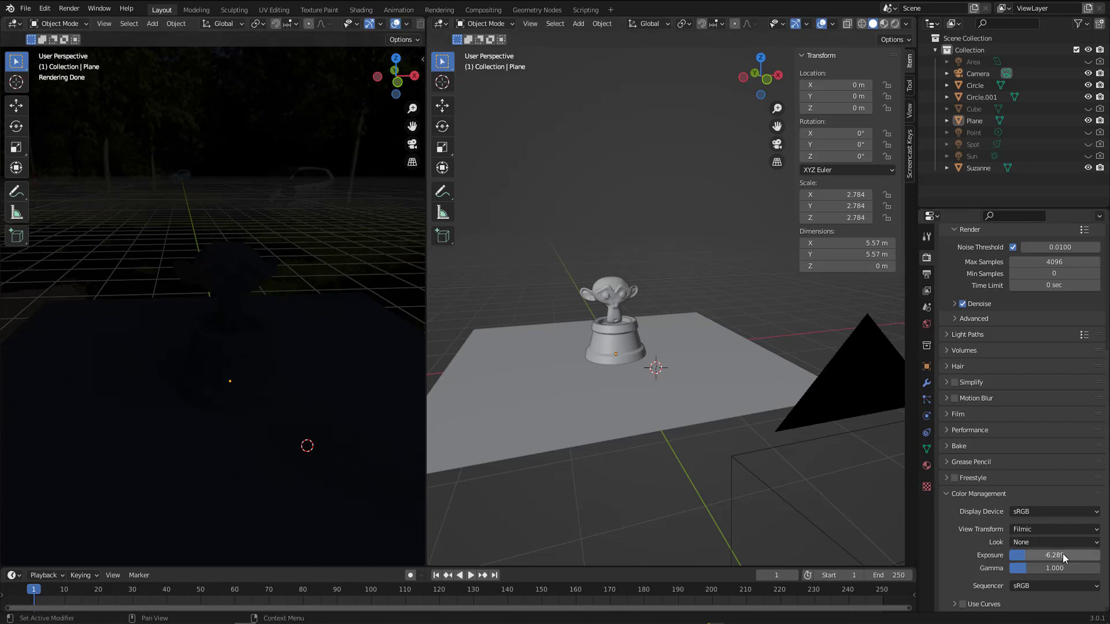
{"action": "mouse_move", "coordinate": [1055, 555]}
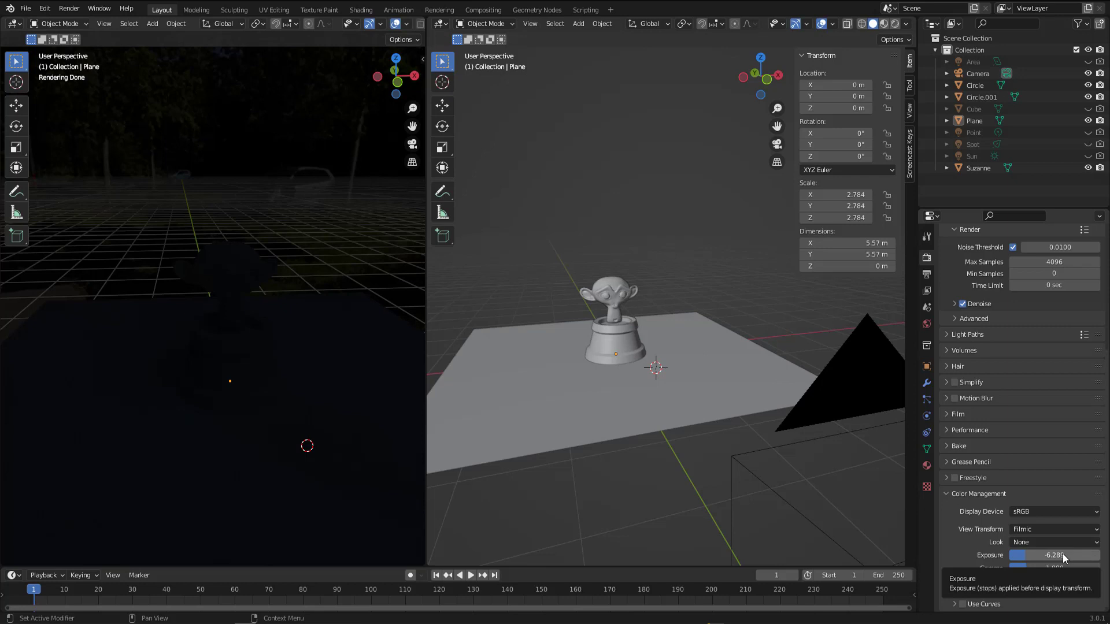
{"action": "left_click_drag", "start_coordinate": [1055, 555], "coordinate": [1020, 555]}
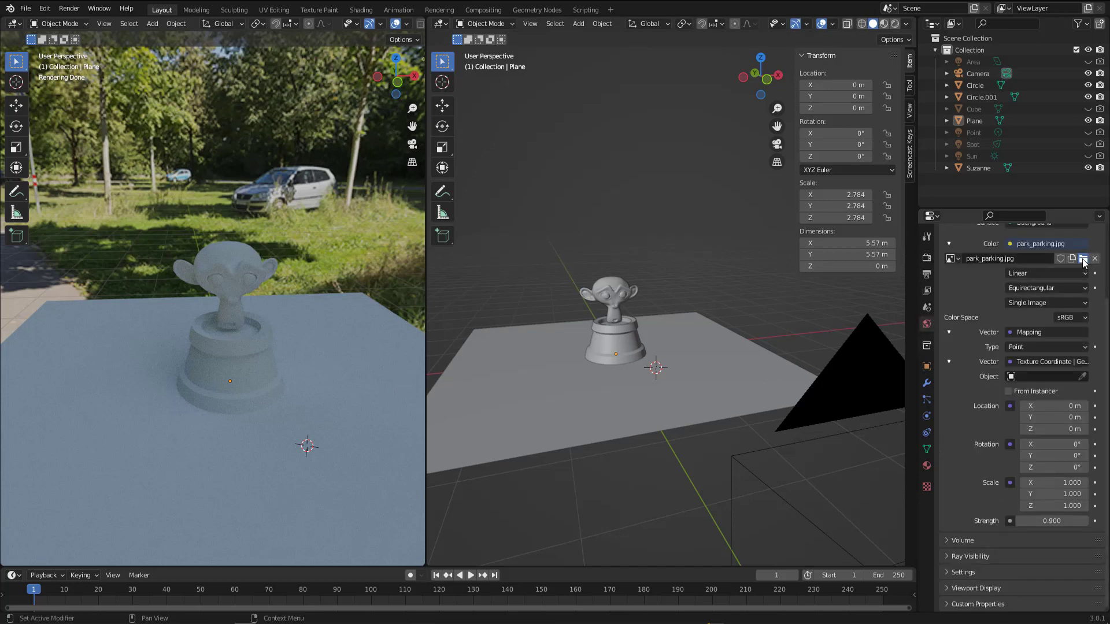
Replace the environment JPG with park_parking_2k.exr for crisper shadows.
{"action": "left_click", "coordinate": [1081, 258]}
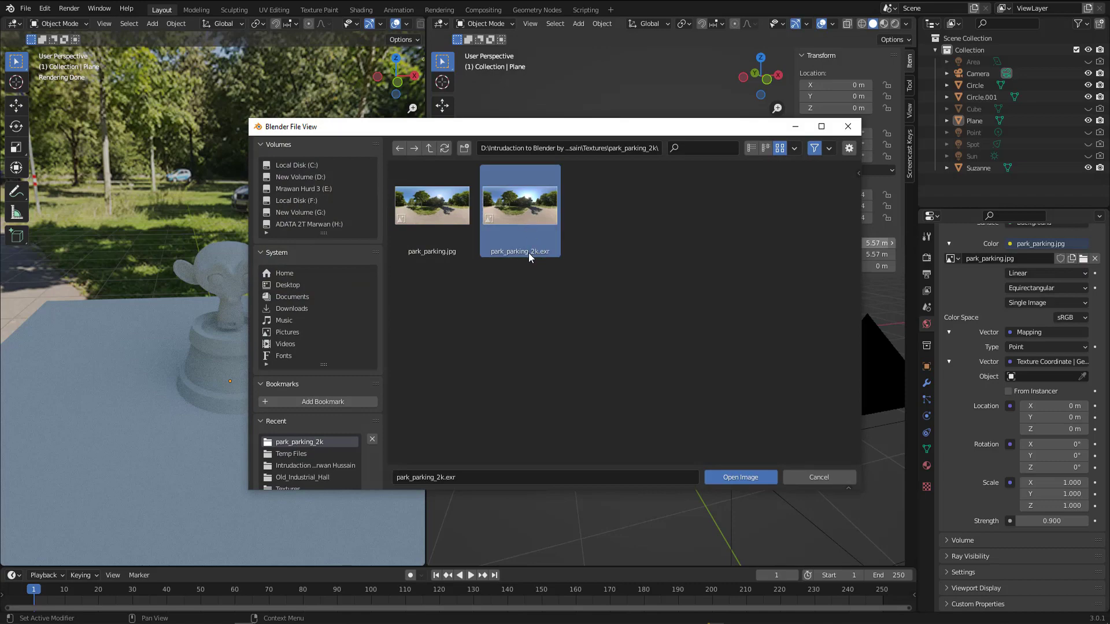
{"action": "mouse_move", "coordinate": [540, 235]}
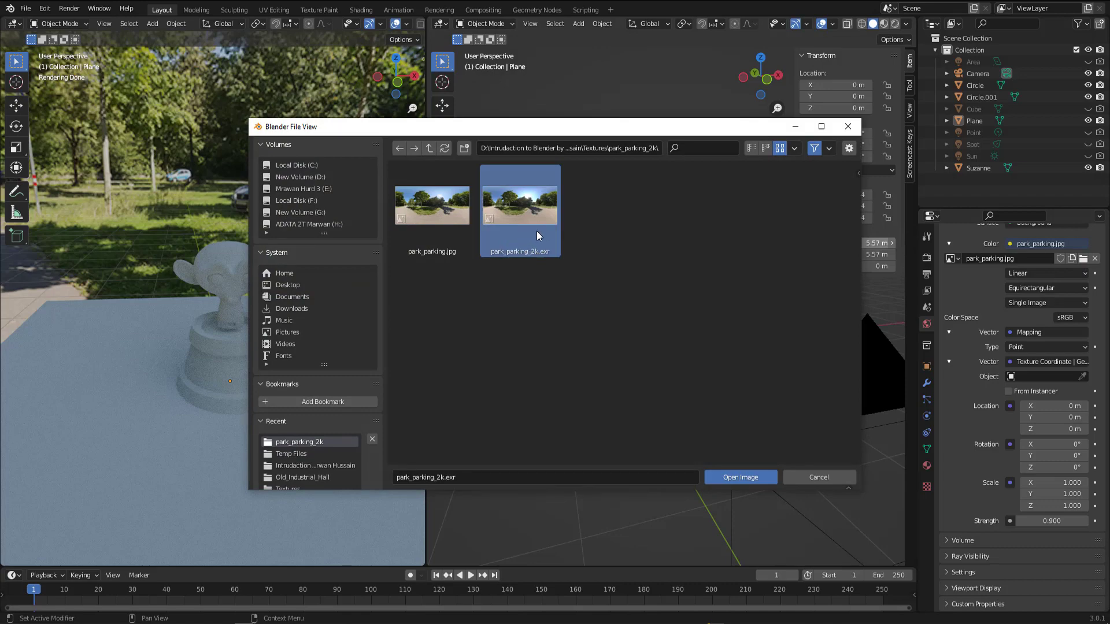
{"action": "left_click", "coordinate": [740, 478]}
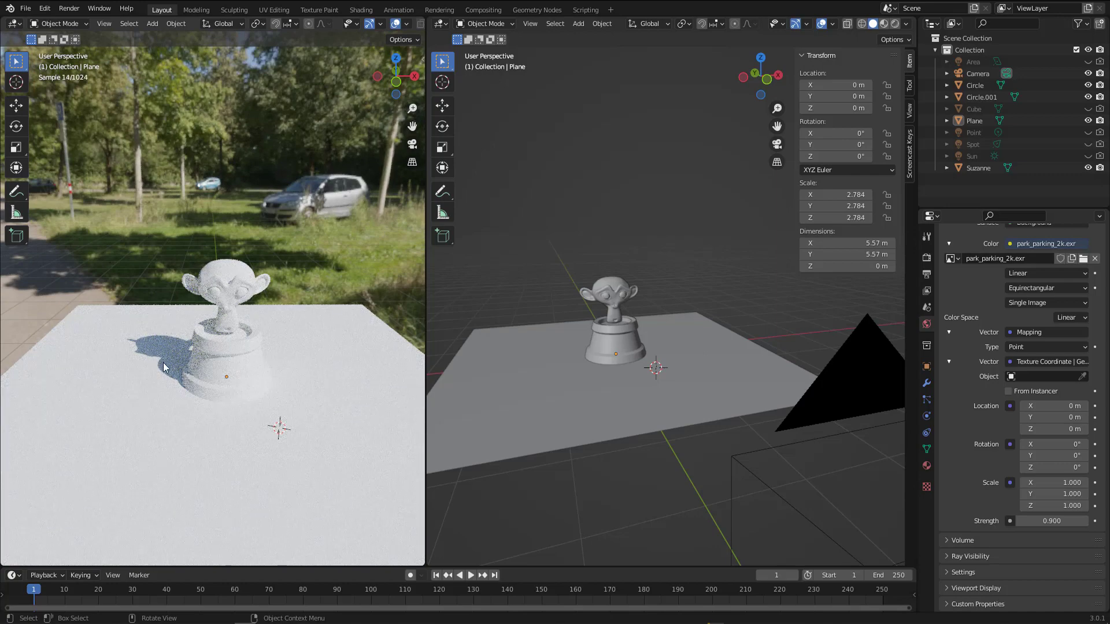
{"action": "mouse_move", "coordinate": [316, 394]}
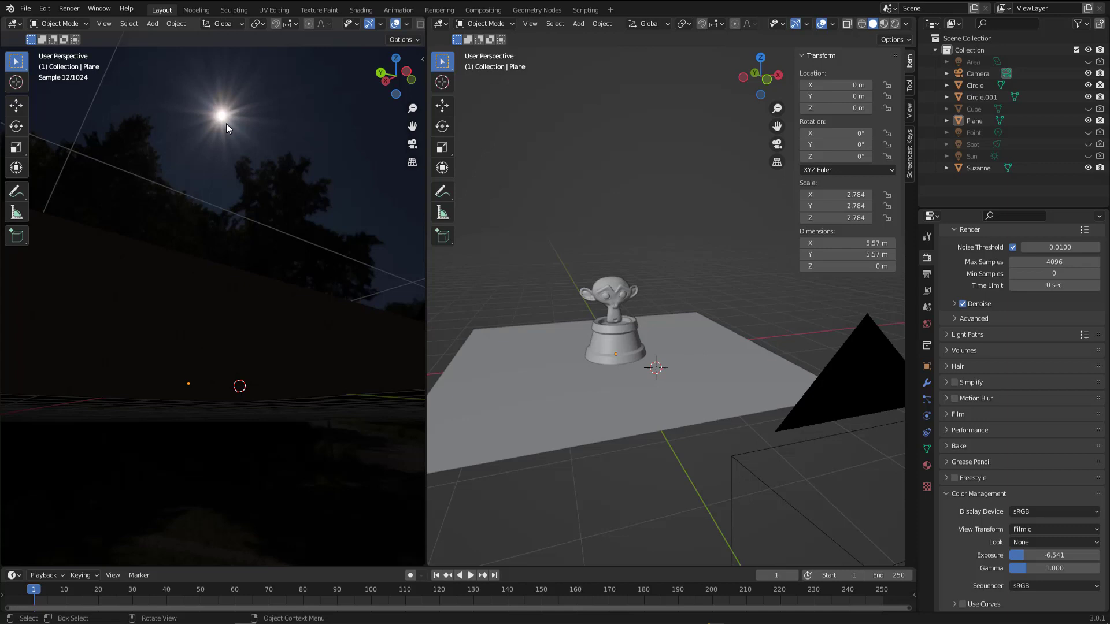
{"action": "mouse_move", "coordinate": [235, 137]}
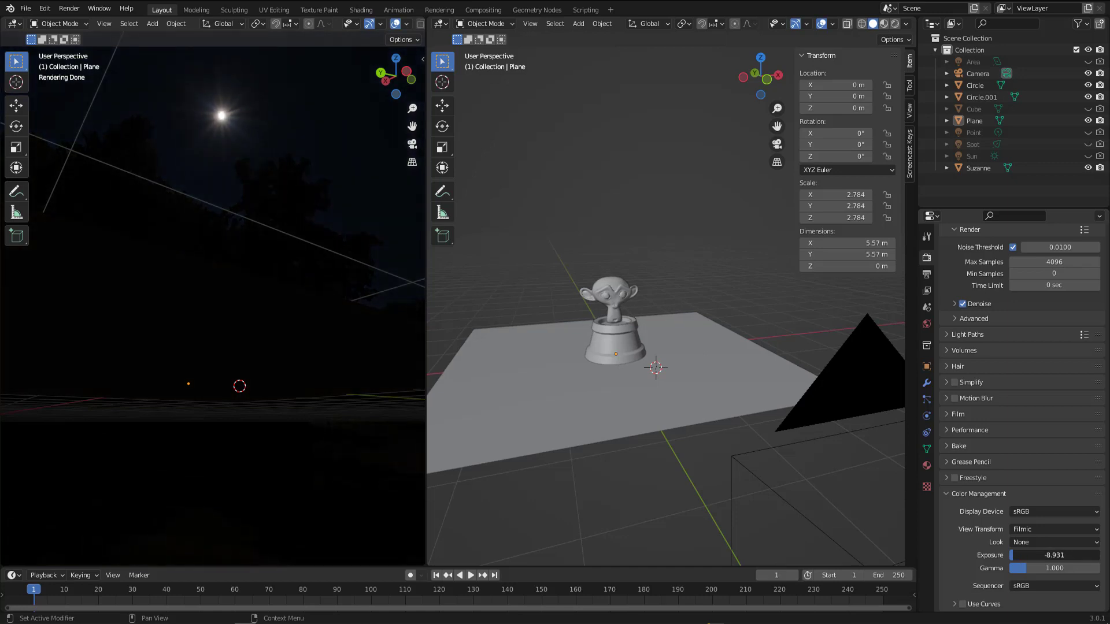
{"action": "left_click_drag", "start_coordinate": [1055, 555], "coordinate": [1041, 555]}
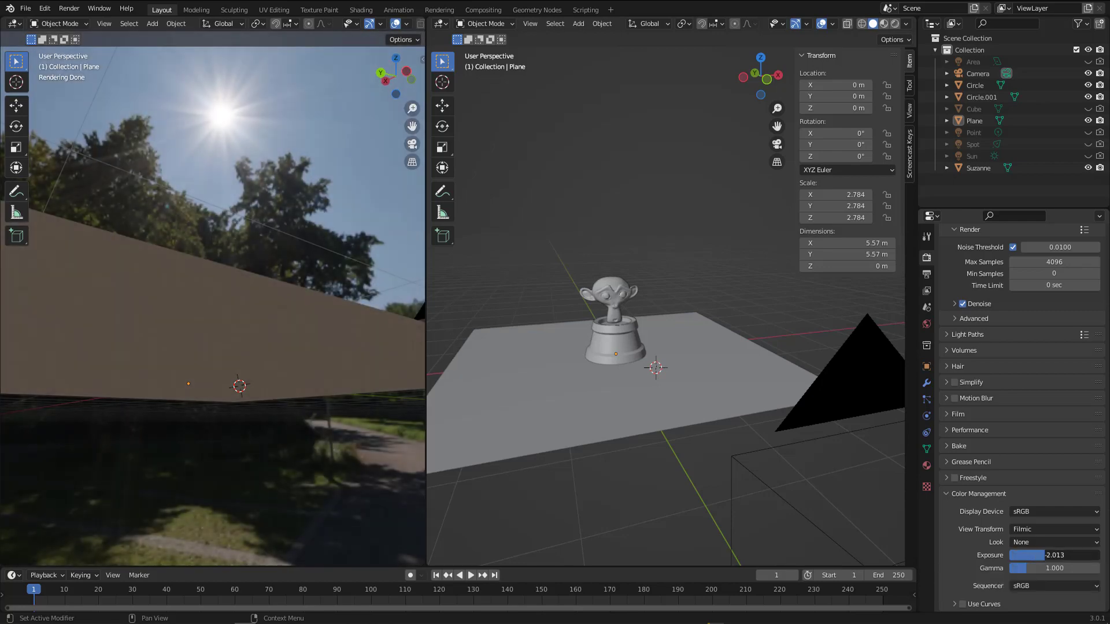
{"action": "left_click_drag", "start_coordinate": [1041, 555], "coordinate": [1055, 555]}
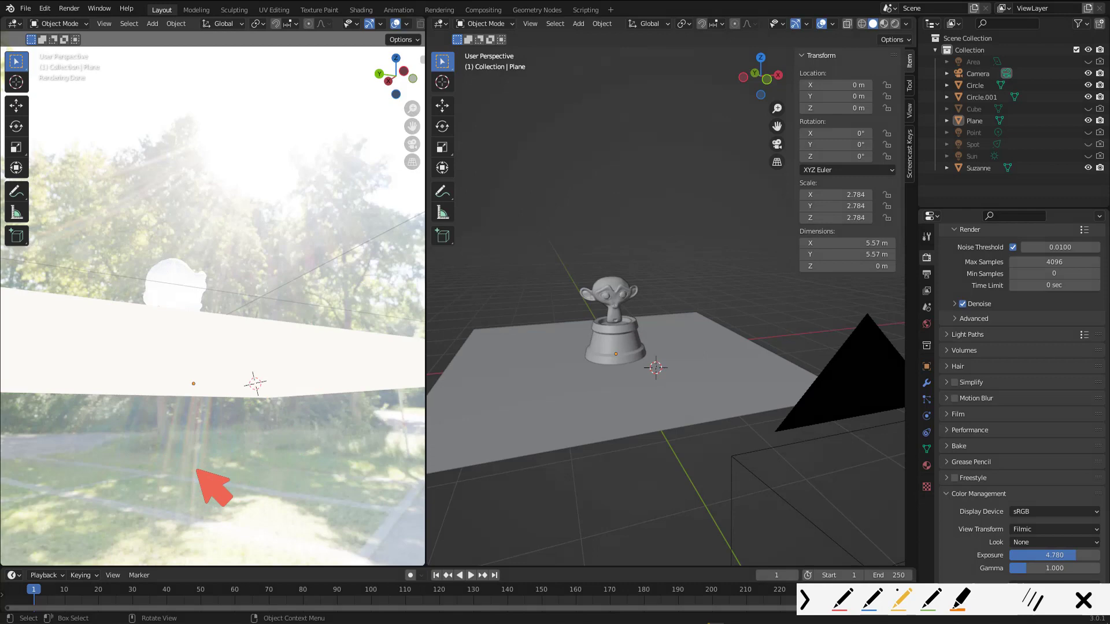
{"action": "mouse_move", "coordinate": [344, 436]}
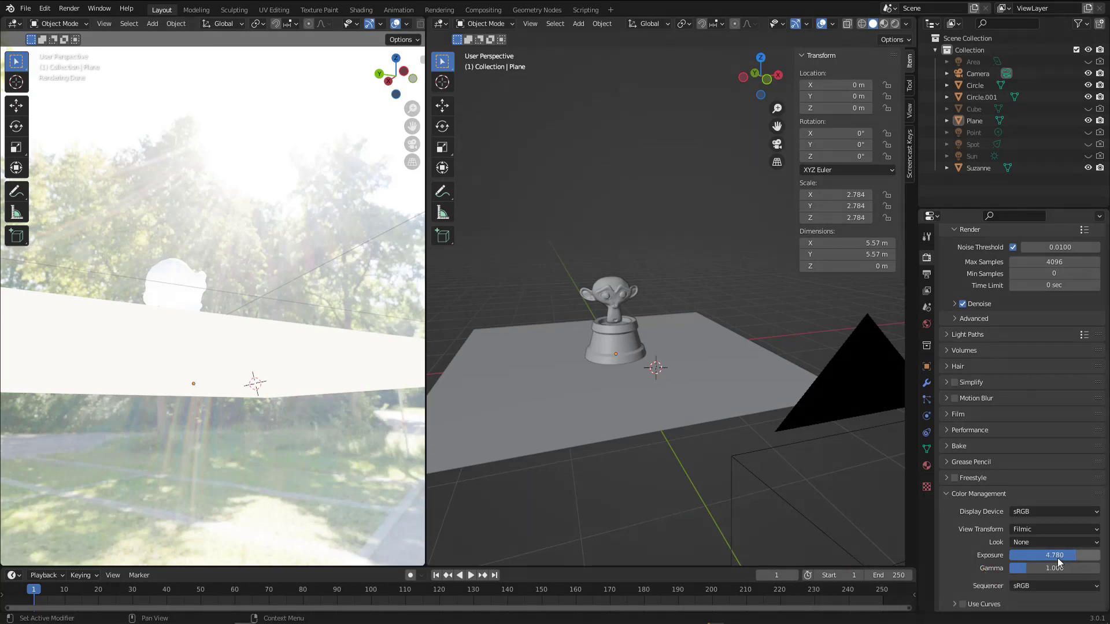
{"action": "mouse_move", "coordinate": [1054, 555]}
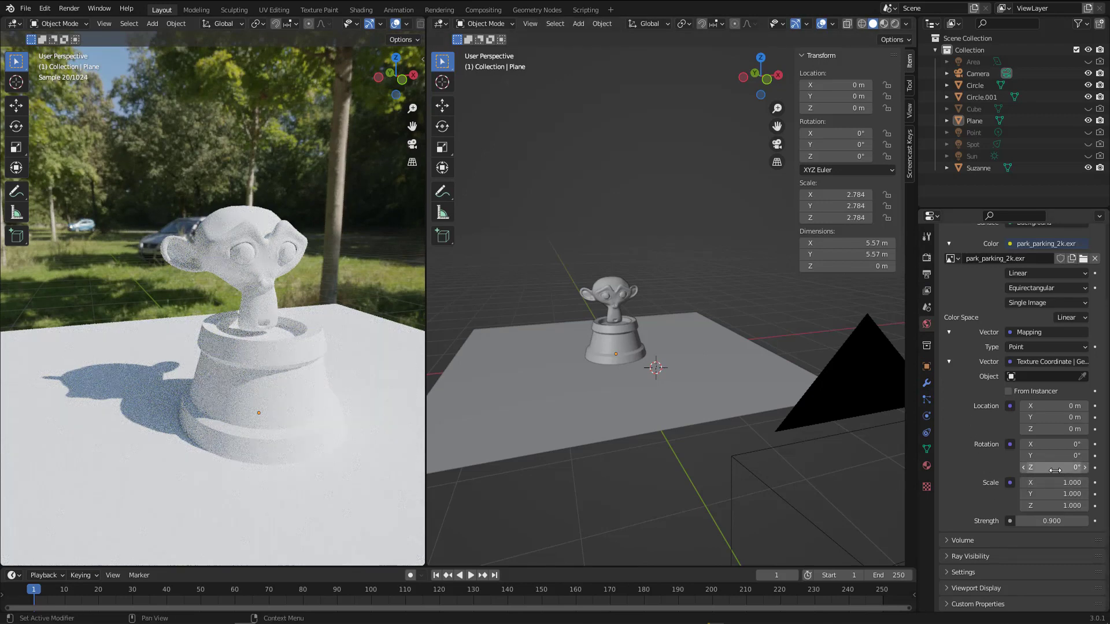
{"action": "mouse_move", "coordinate": [1054, 468]}
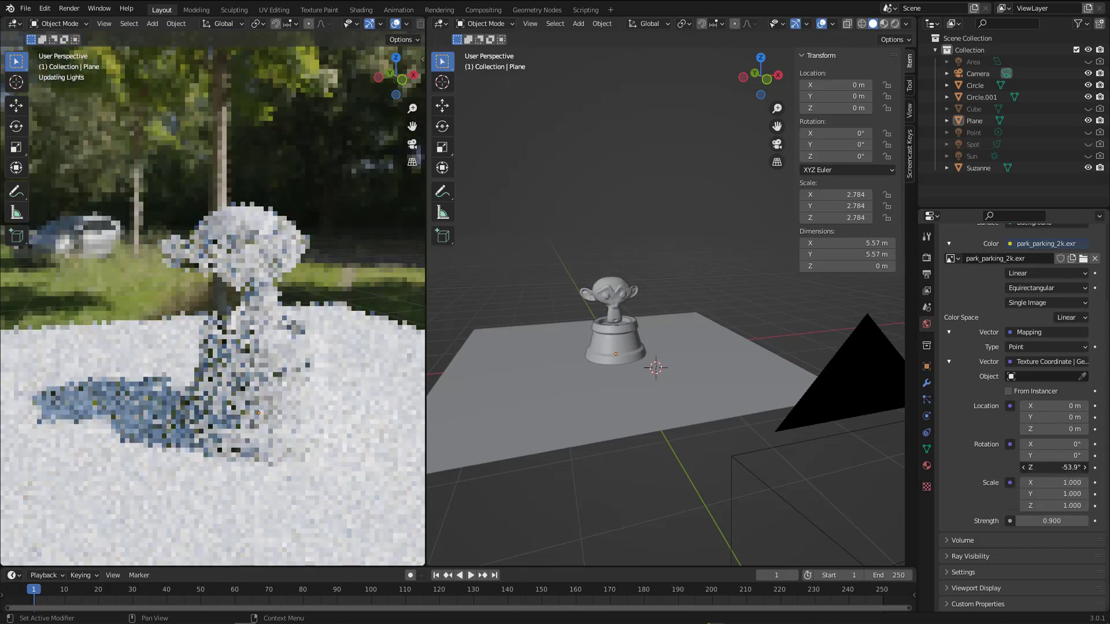
Rotate the environment about -76.4° on the Mapping node's Z axis.
{"action": "left_click_drag", "start_coordinate": [1055, 467], "coordinate": [1040, 467]}
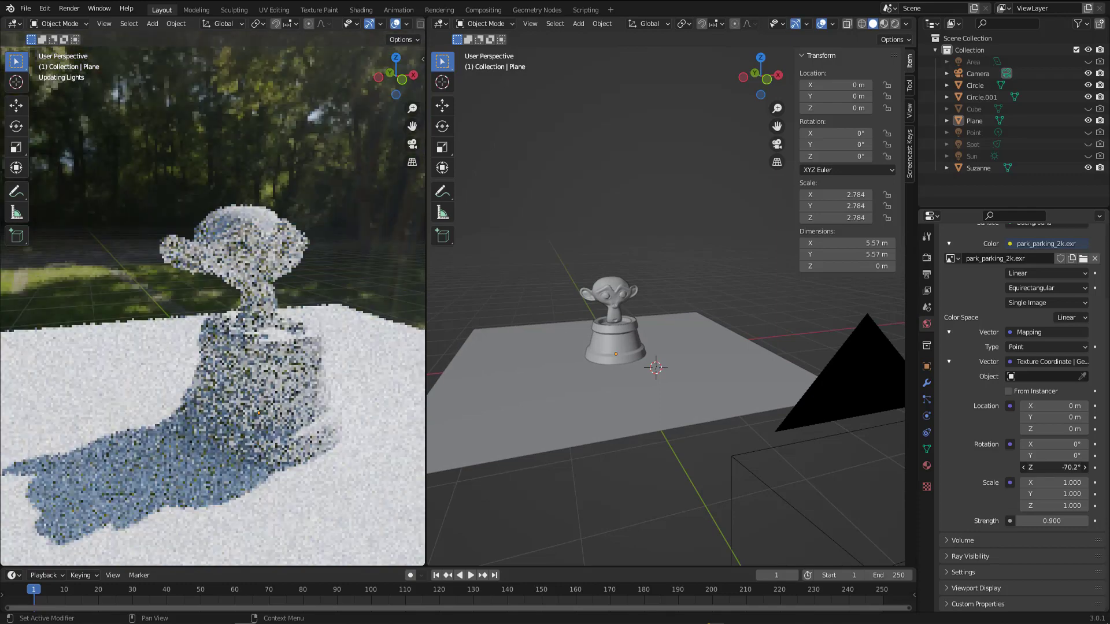
{"action": "left_click_drag", "start_coordinate": [1055, 467], "coordinate": [1041, 467]}
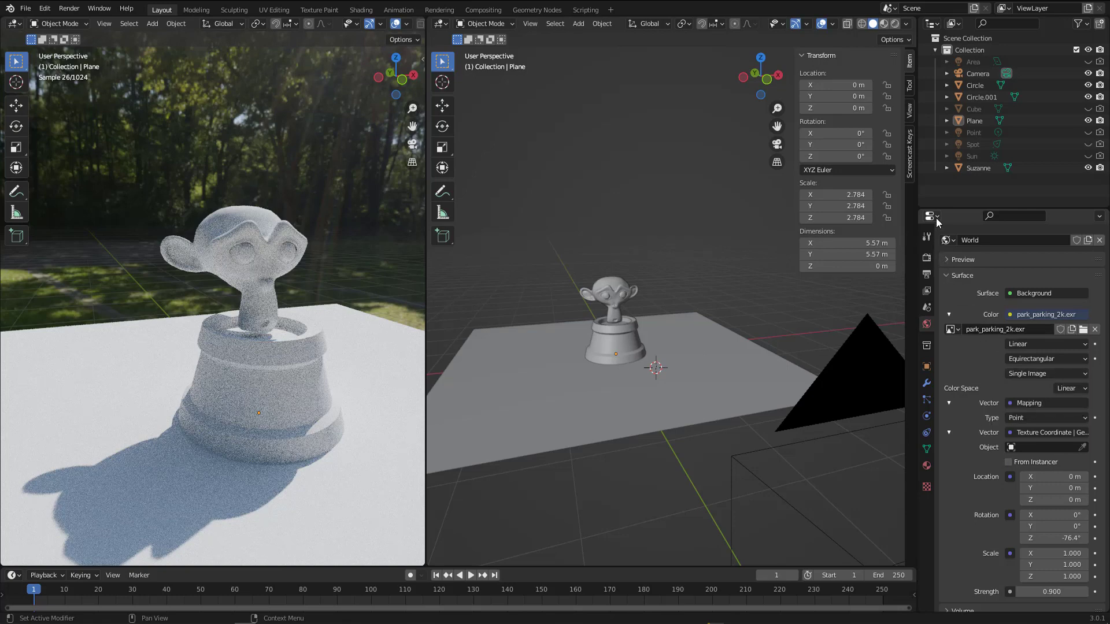
{"action": "mouse_move", "coordinate": [929, 216]}
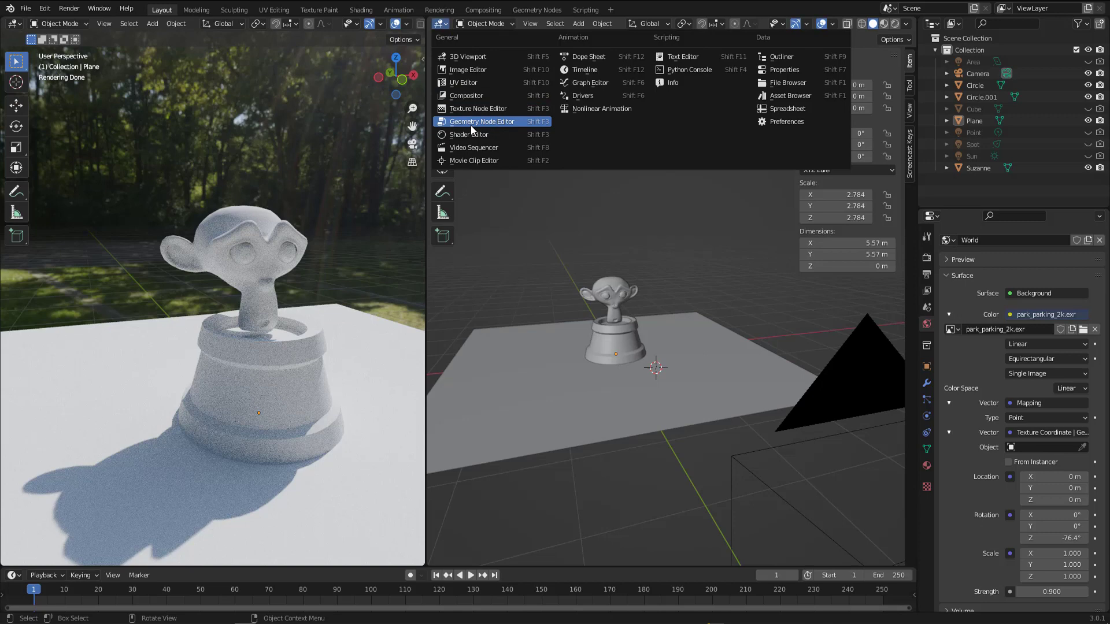
Show the World's shader node tree in the right-hand Shader Editor.
{"action": "left_click", "coordinate": [469, 134]}
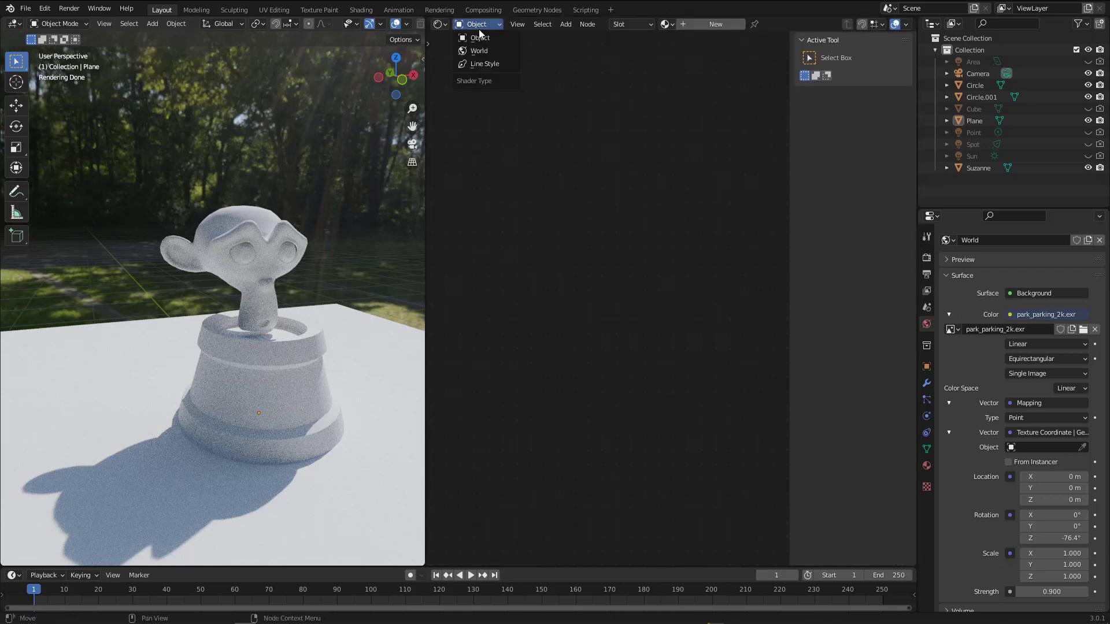
{"action": "left_click", "coordinate": [479, 50]}
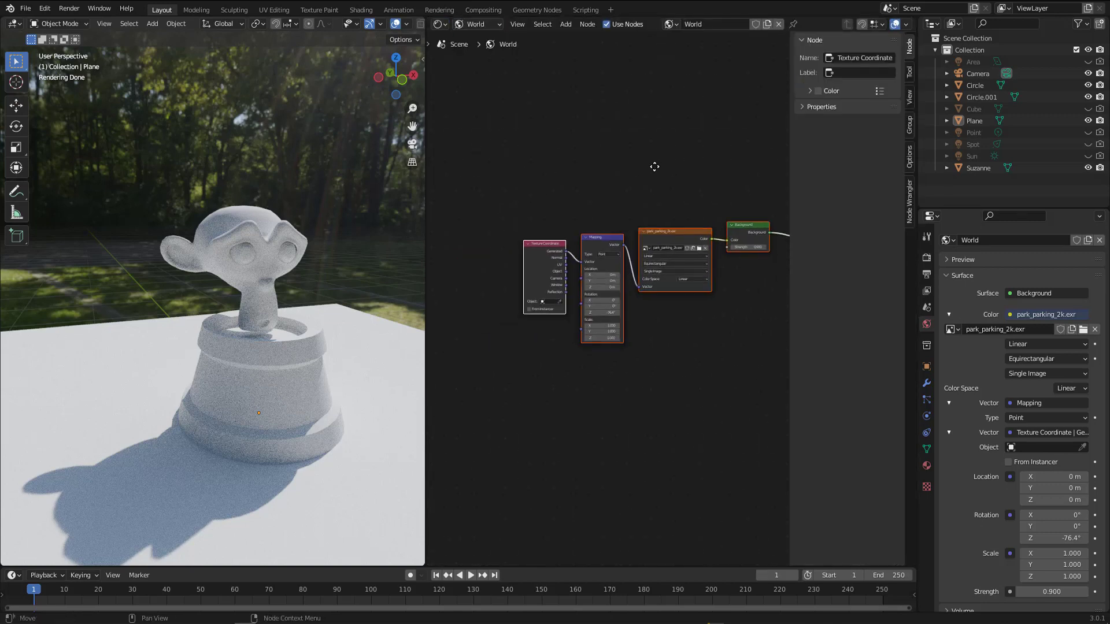